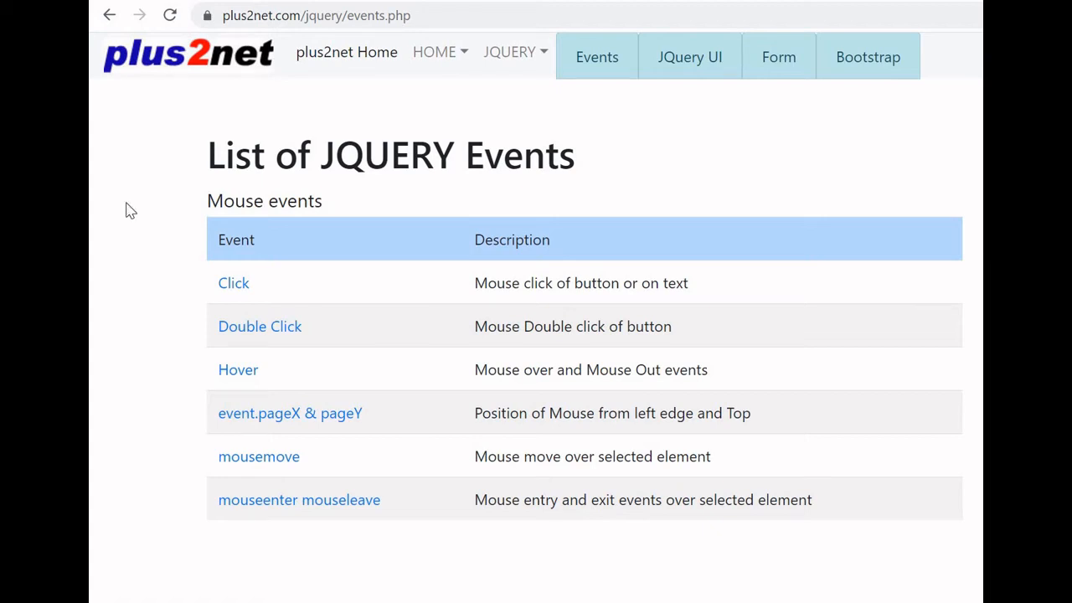
Copy the plus2net JQuery Basic Structure HTML template to the clipboard
scroll(down, 3)
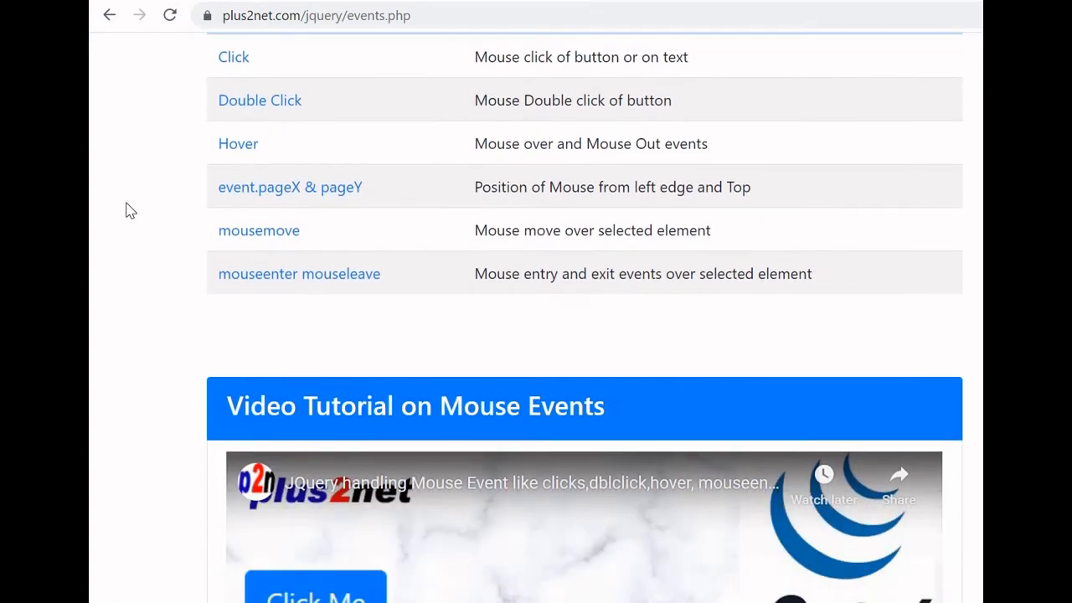
scroll(down, 3)
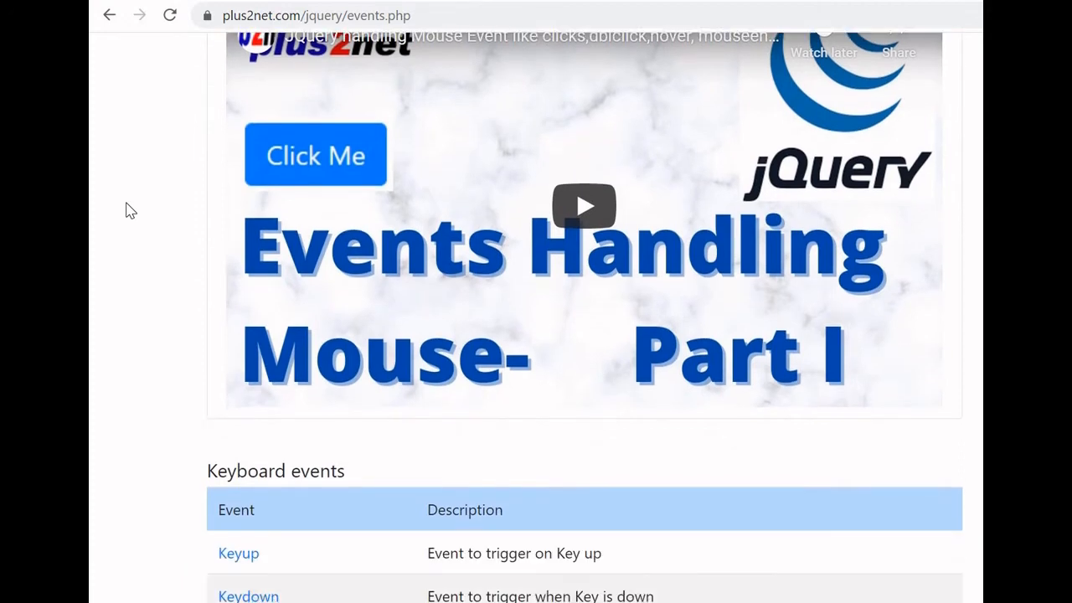
scroll(down, 3)
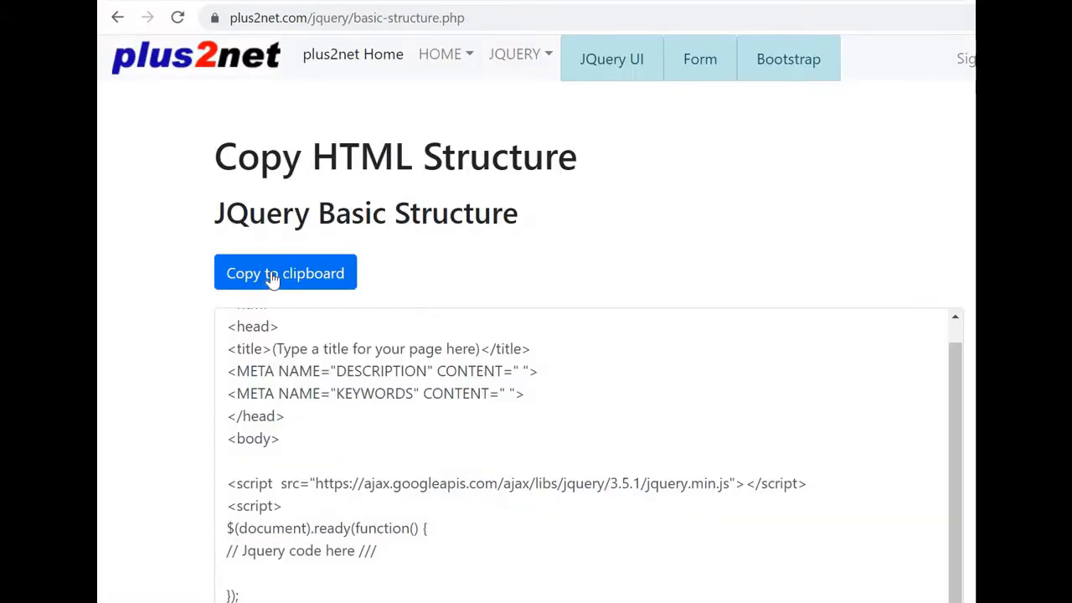
click(285, 273)
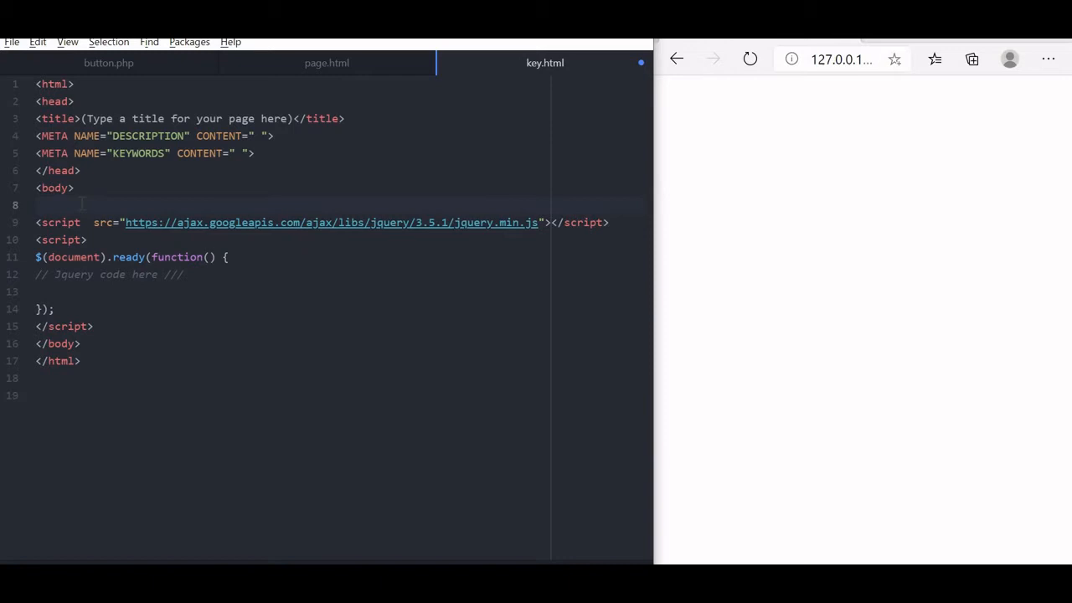
Insert <div id=d1></div> into the body above the jQuery script
text(<div)
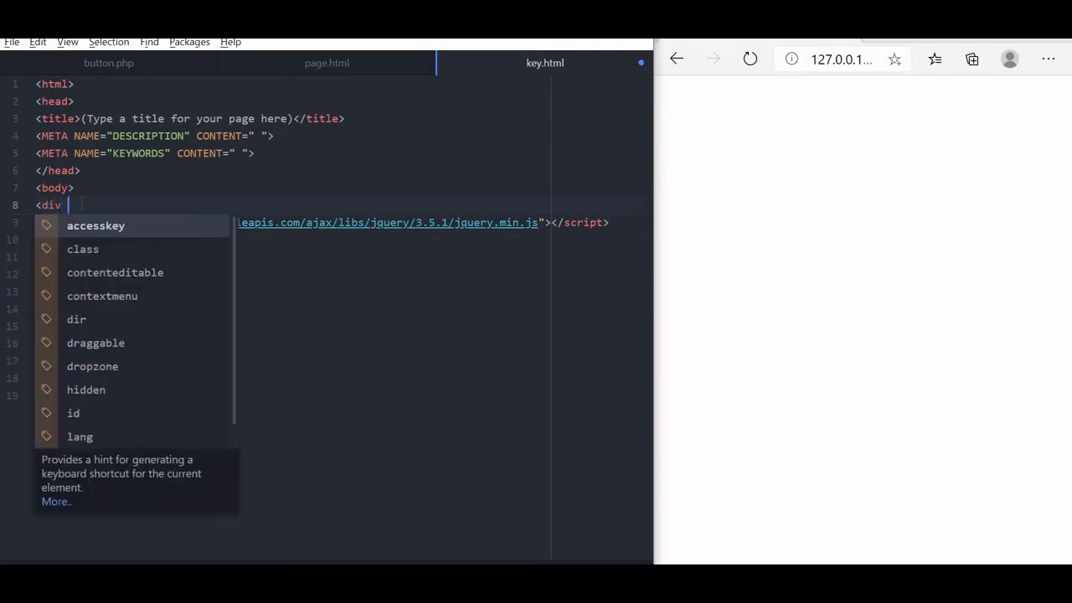
text(id=d)
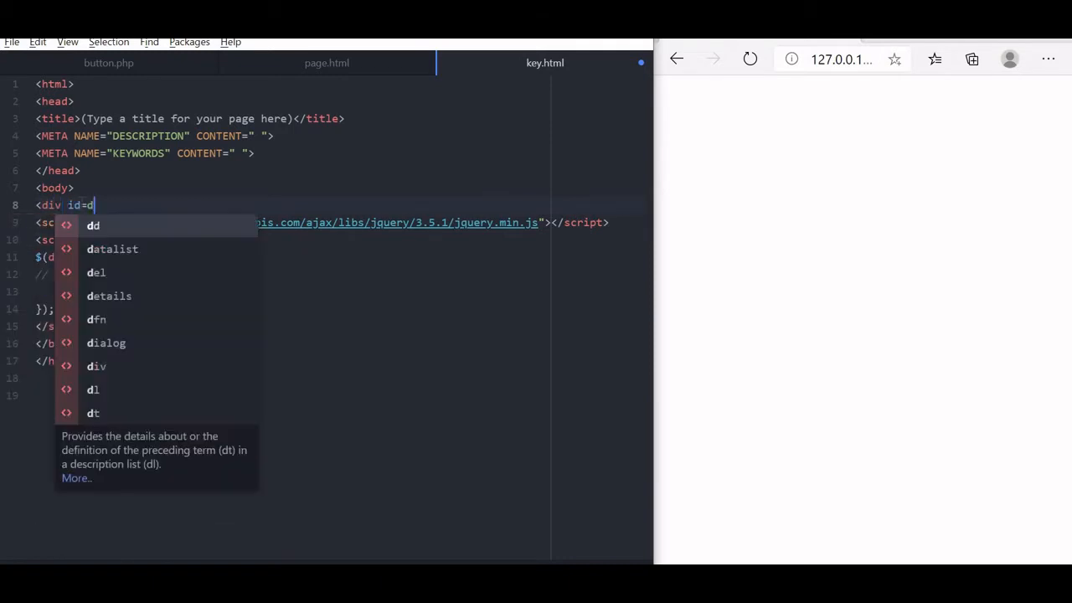
text(1>)
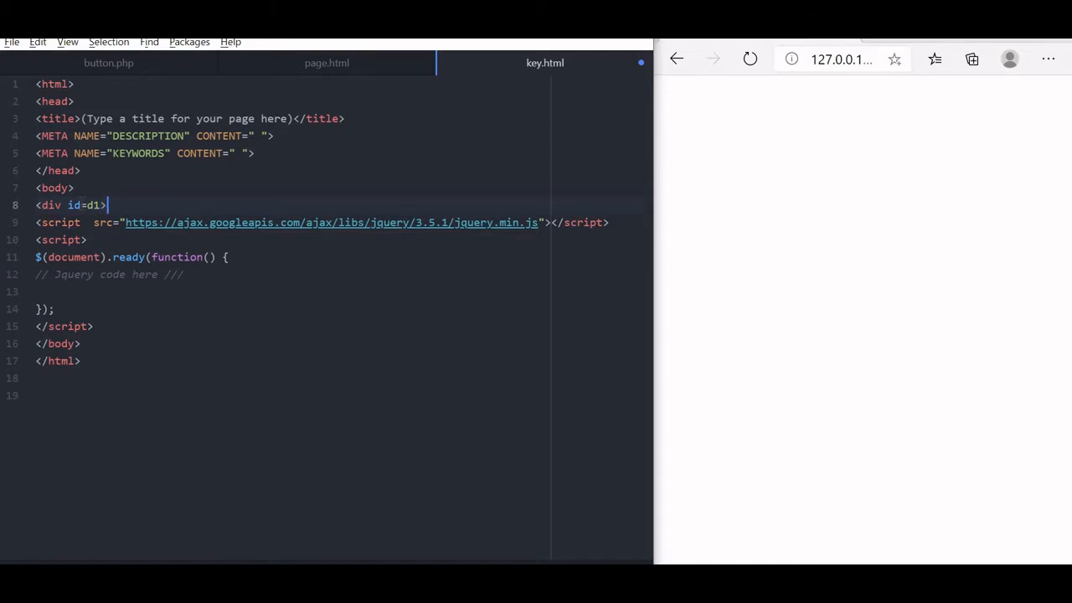
text(</div>)
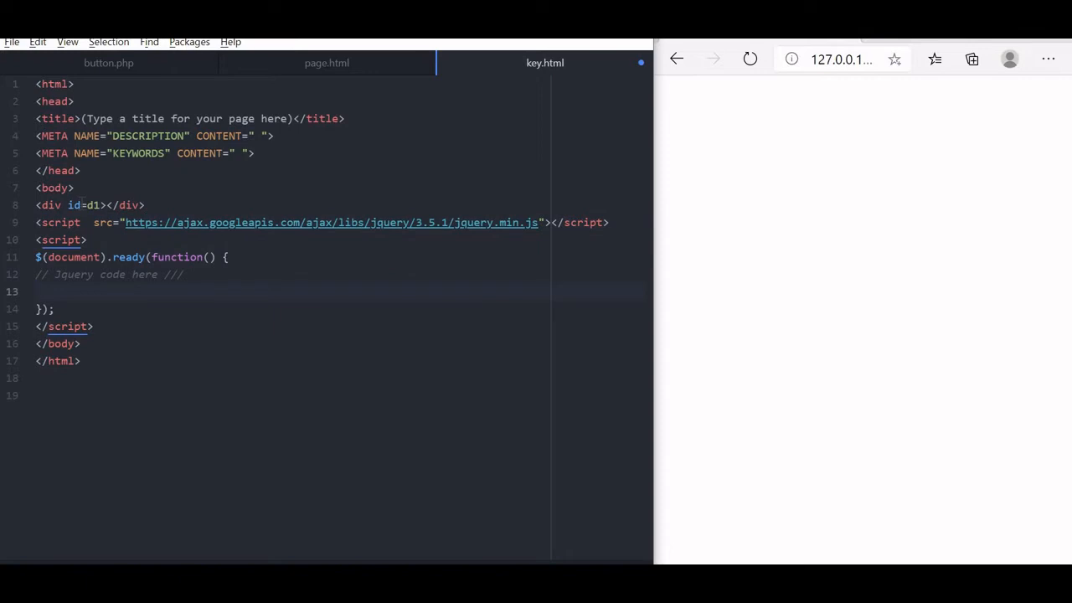
Write $(document).keyup(function(){ }); inside the ready function
text($()
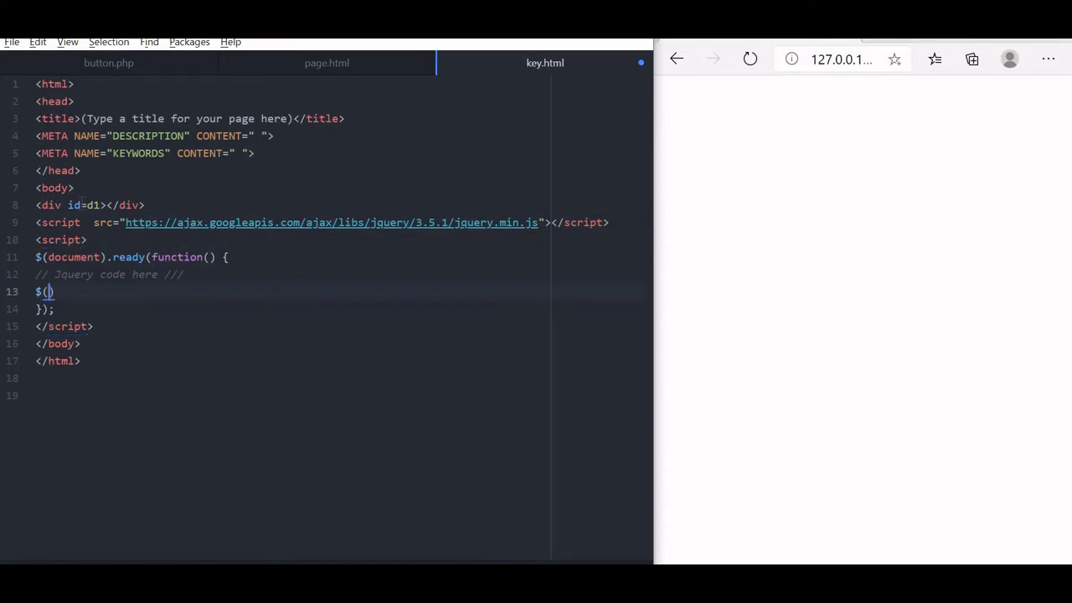
text(document.)
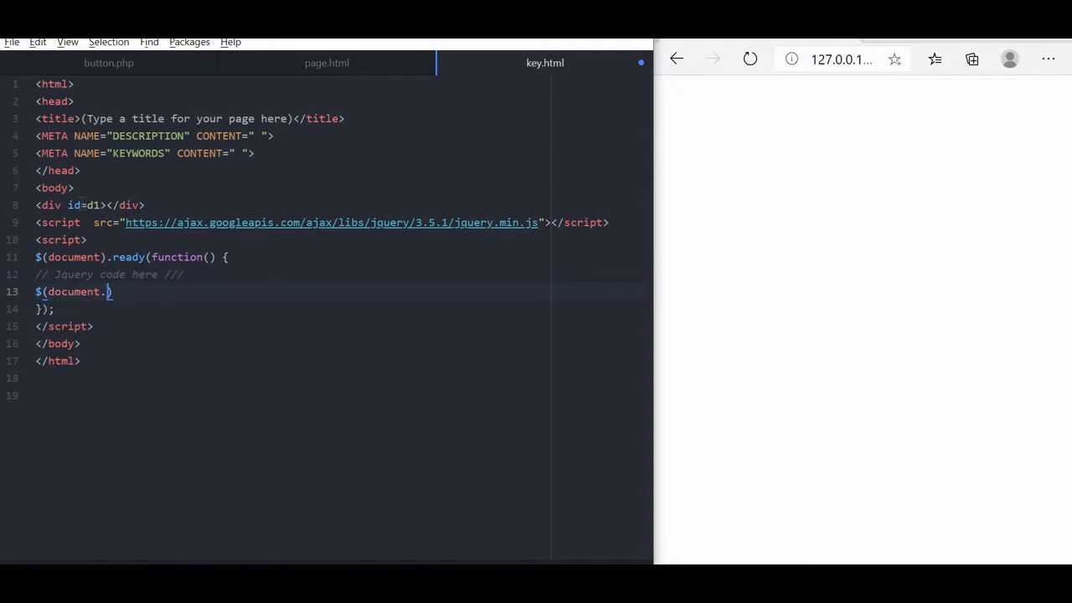
key(Backspace)
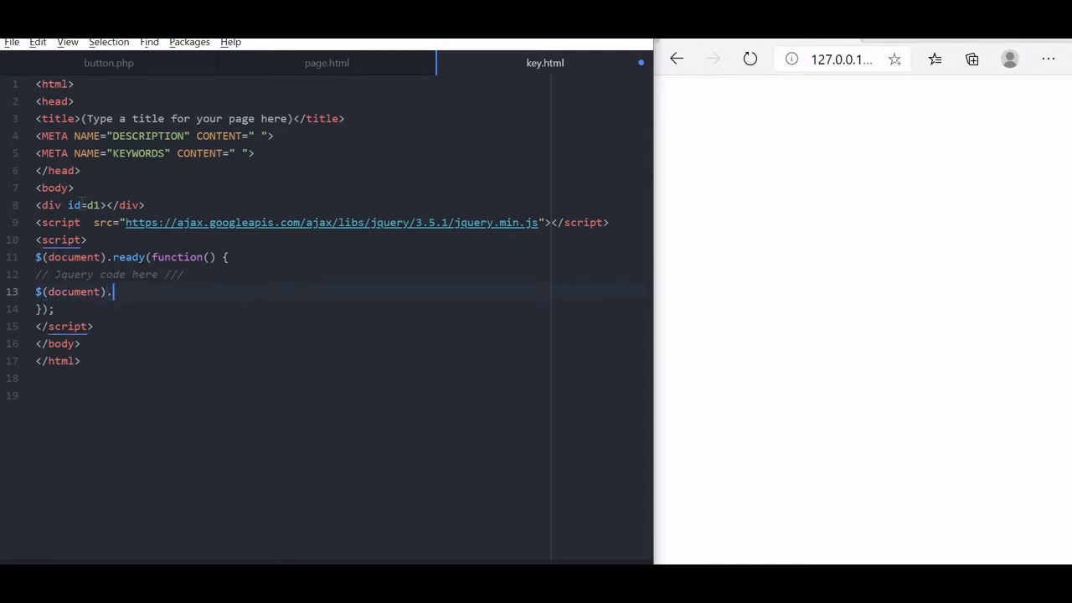
text(keyup()
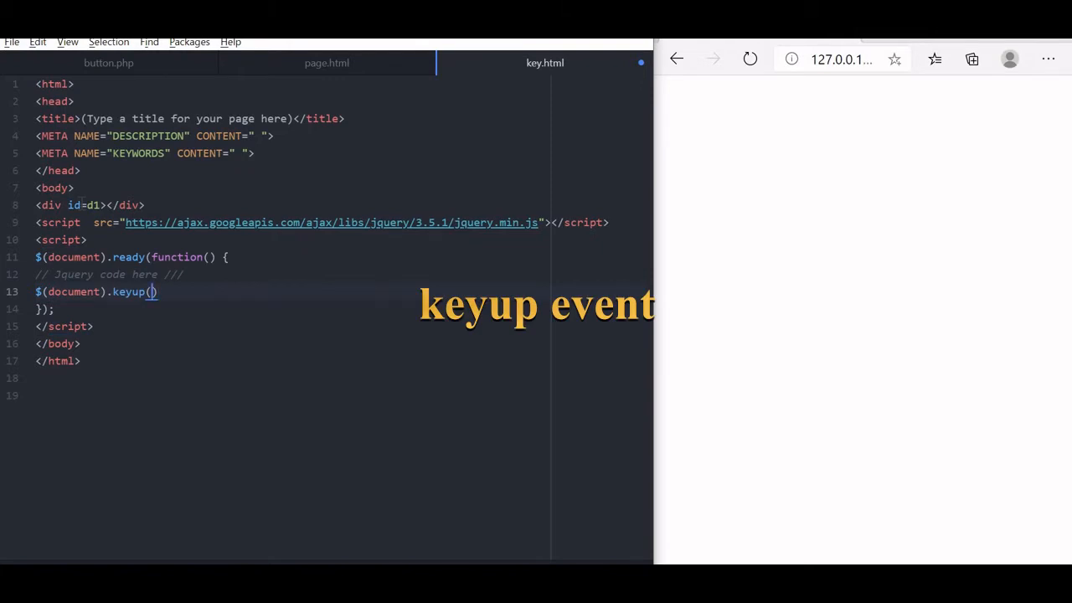
text(fun)
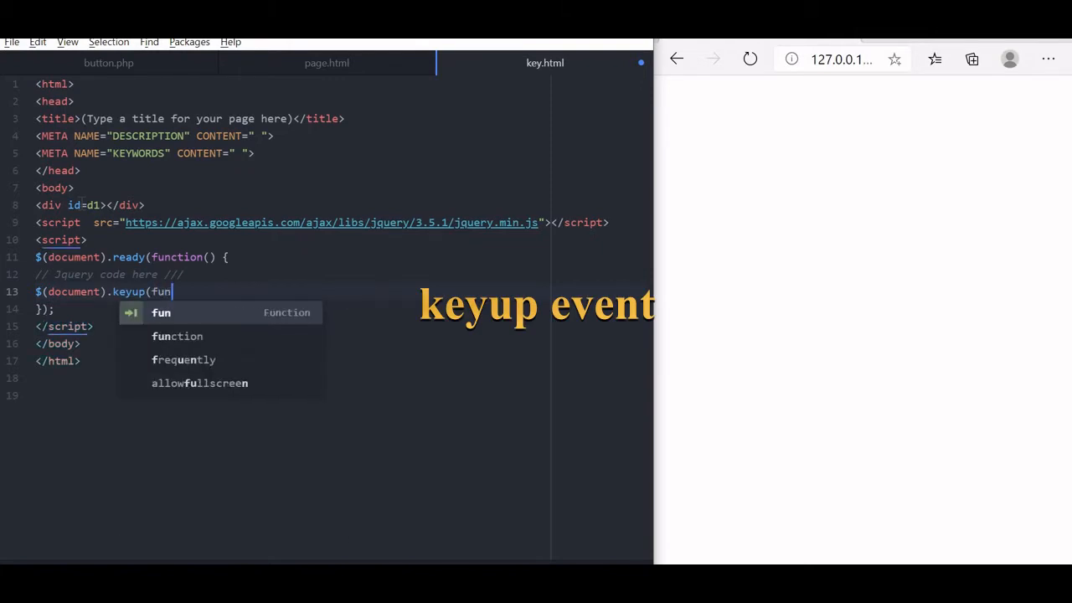
text(ction()
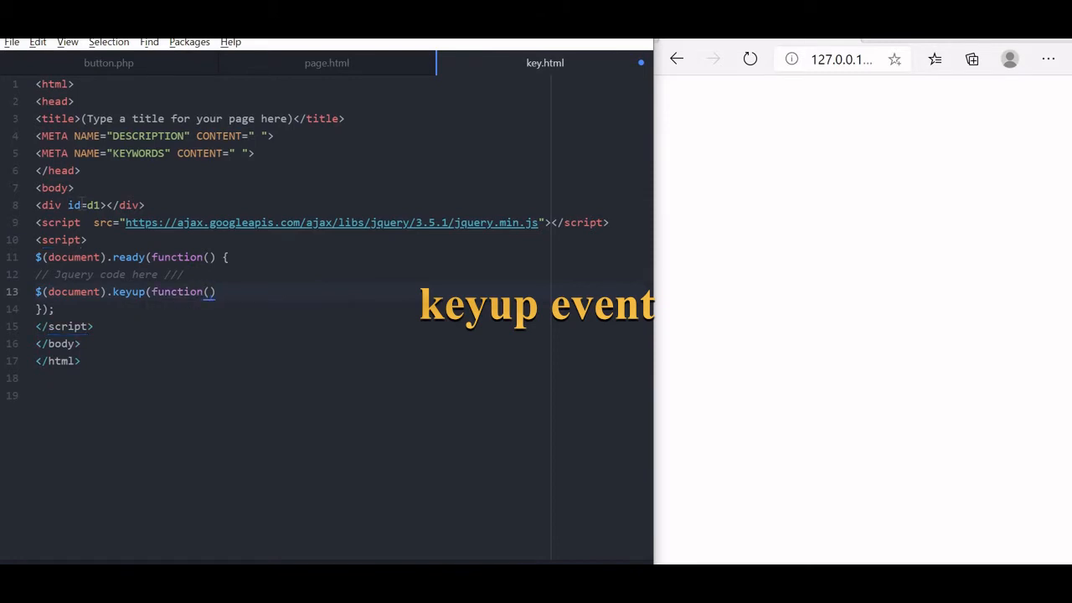
text({)
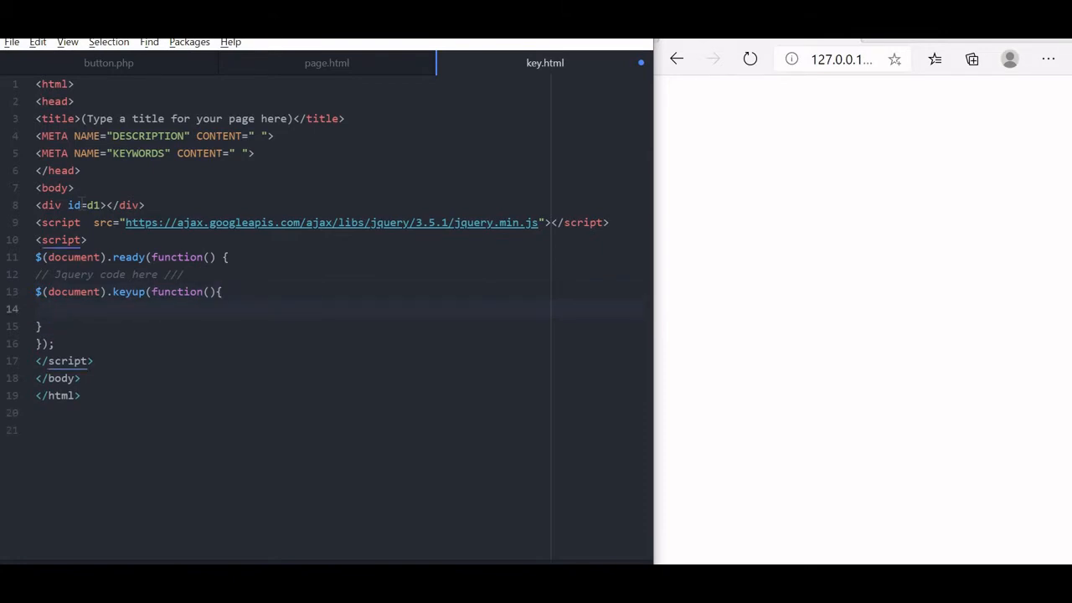
text())
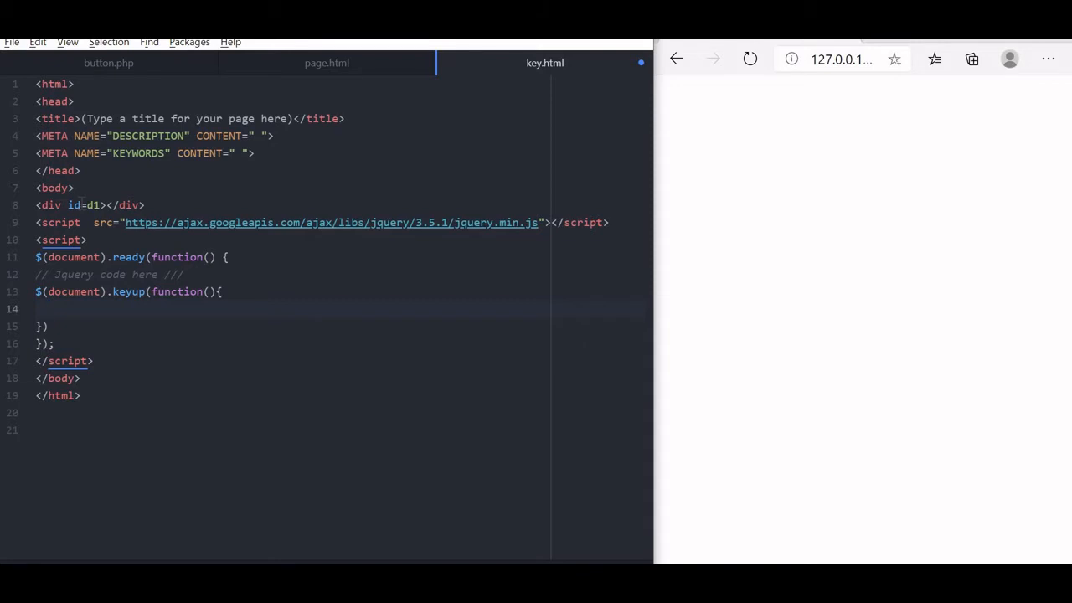
Inside the handler, set $('#d1').html("keyup event started") and save
text(#)
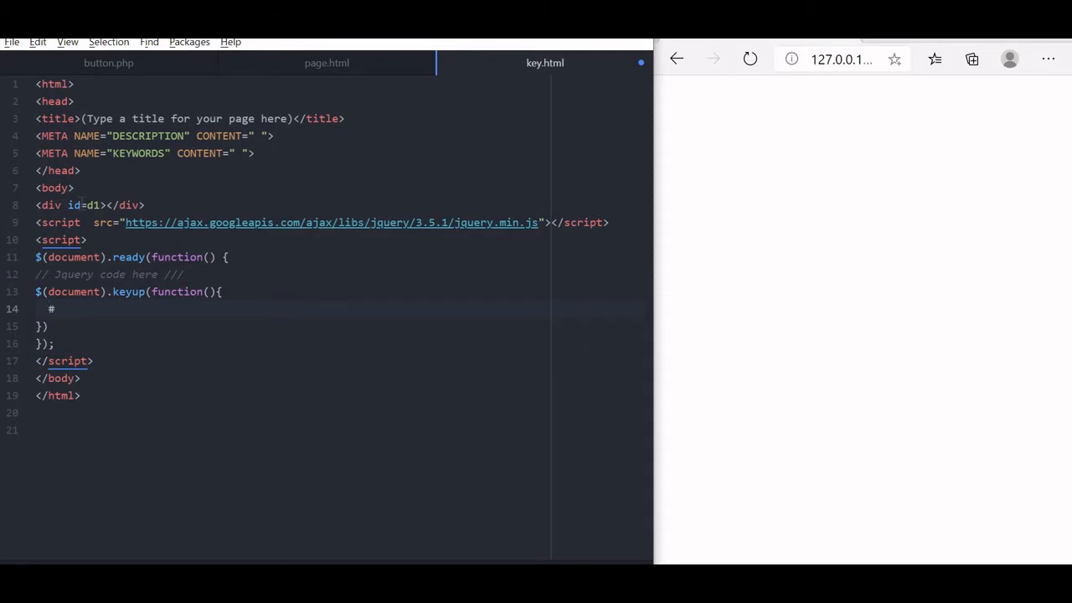
text((''))
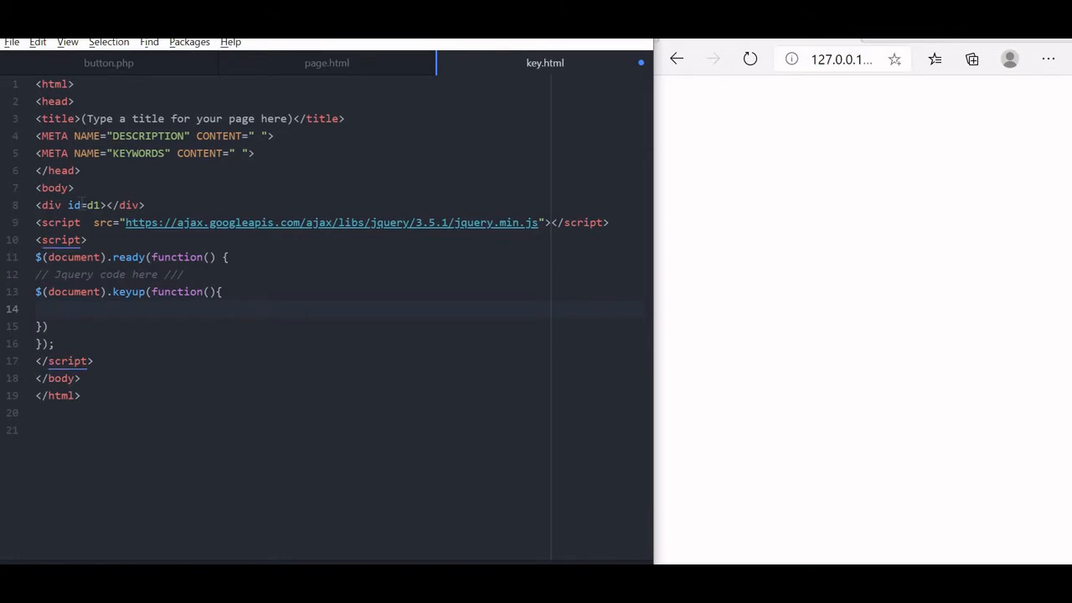
text($(''))
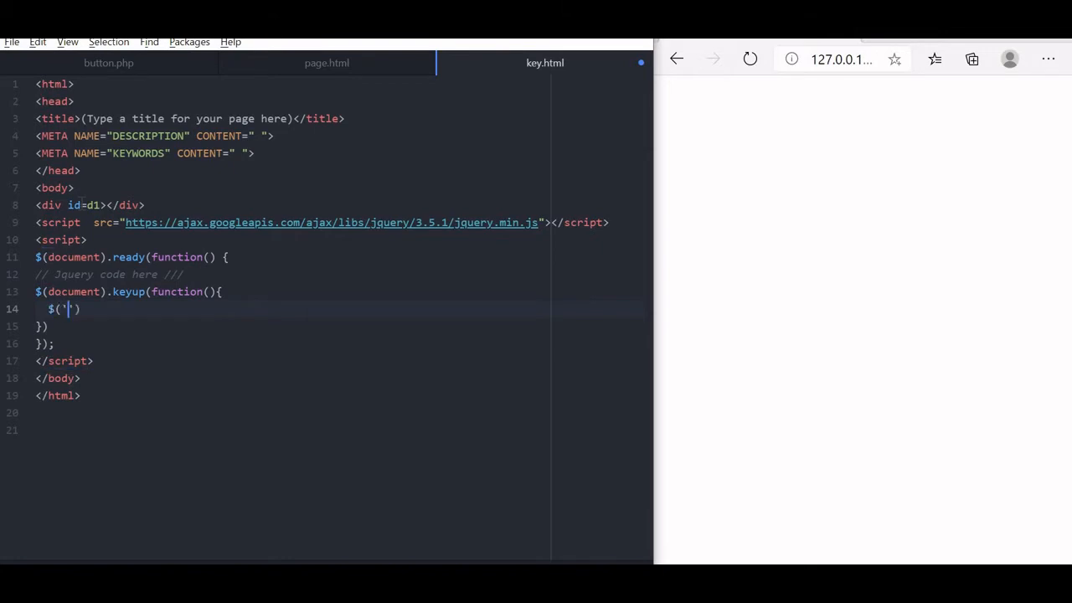
text(#d1)
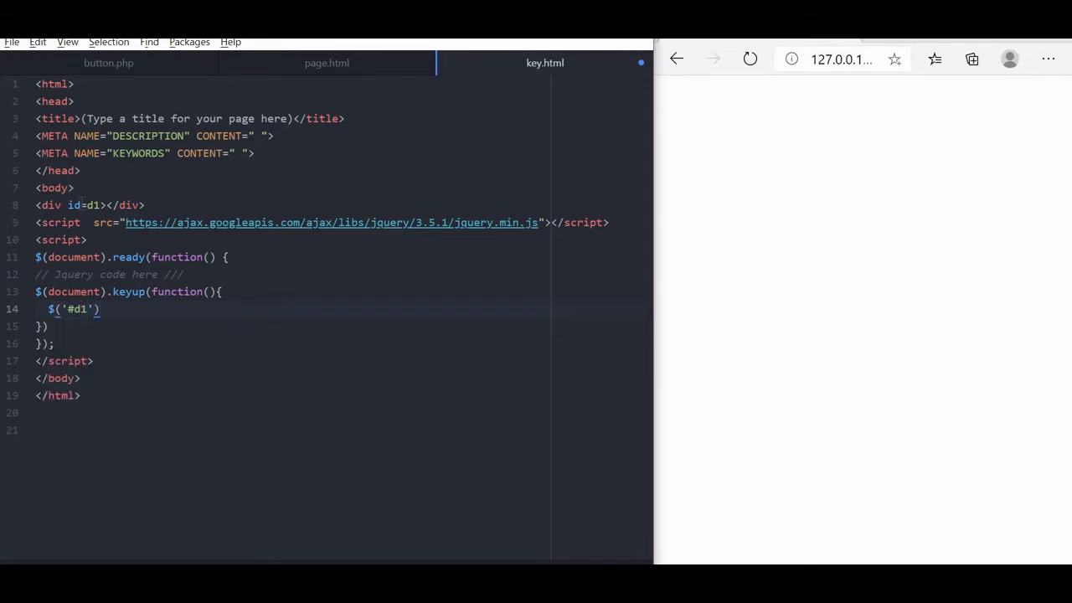
text(.html("keyup event "))
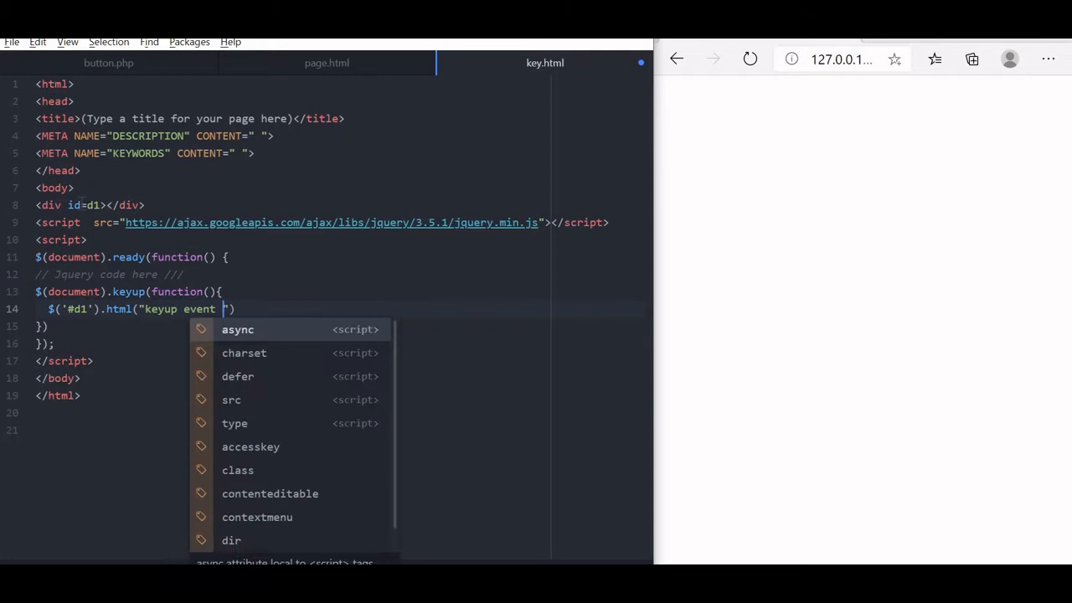
text(started)
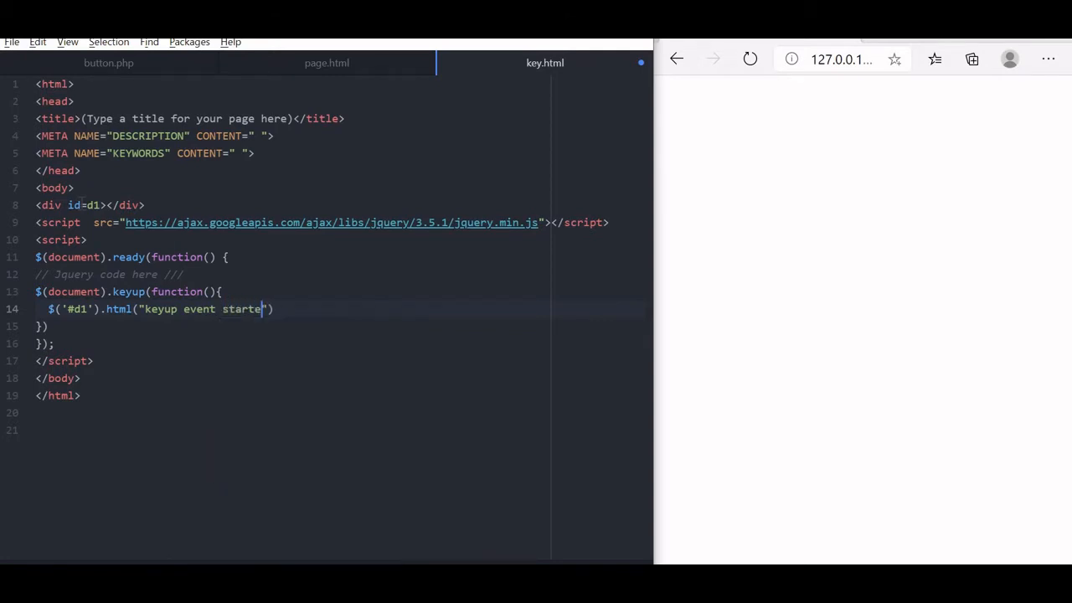
text(d)
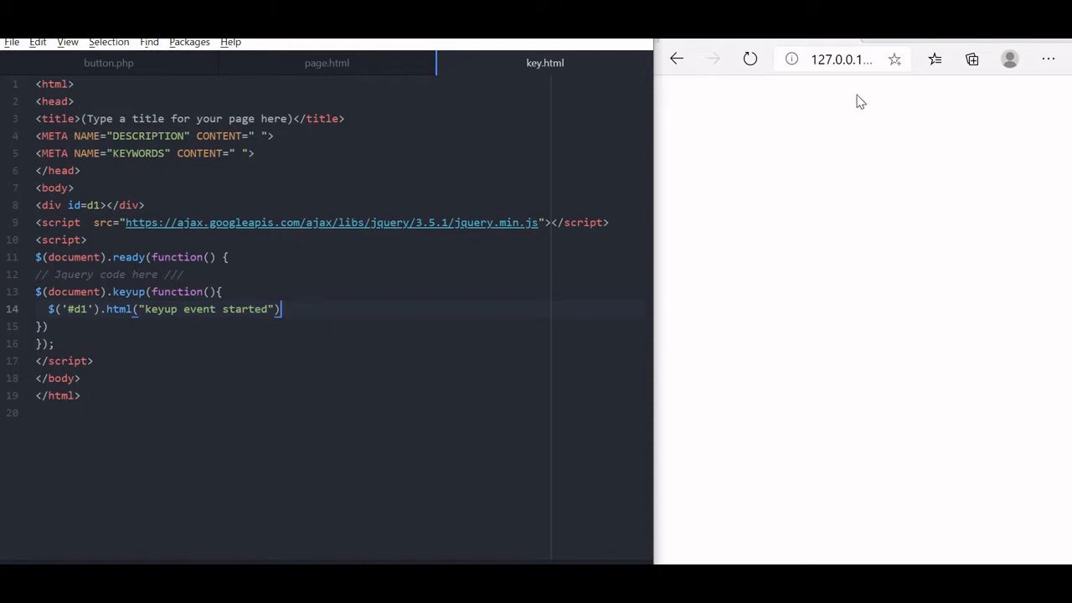
Reload the Edge test page so releasing a key shows "keyup event started"
click(749, 58)
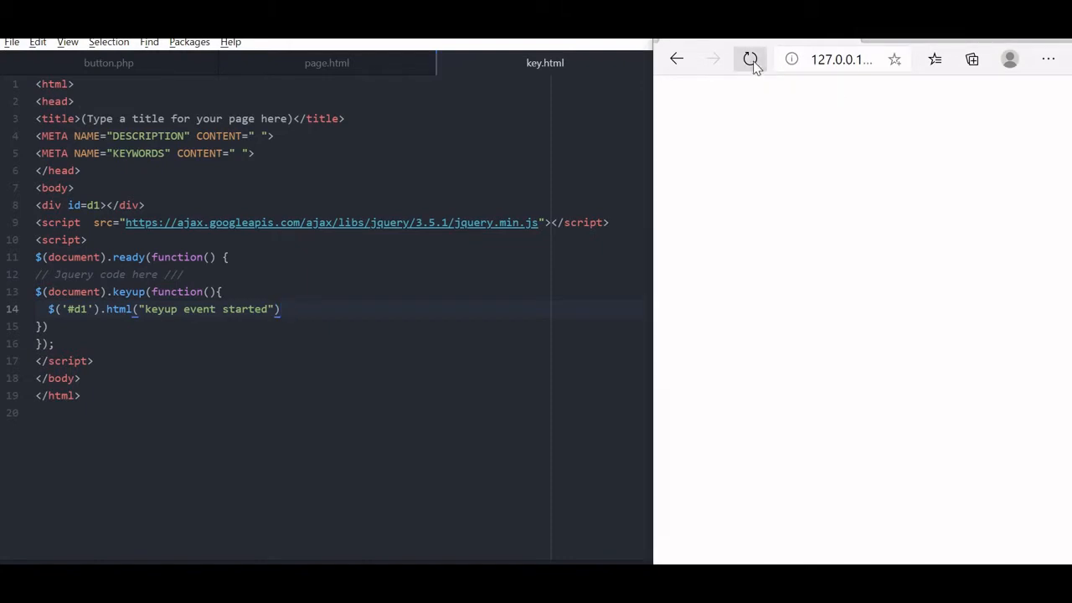
click(749, 58)
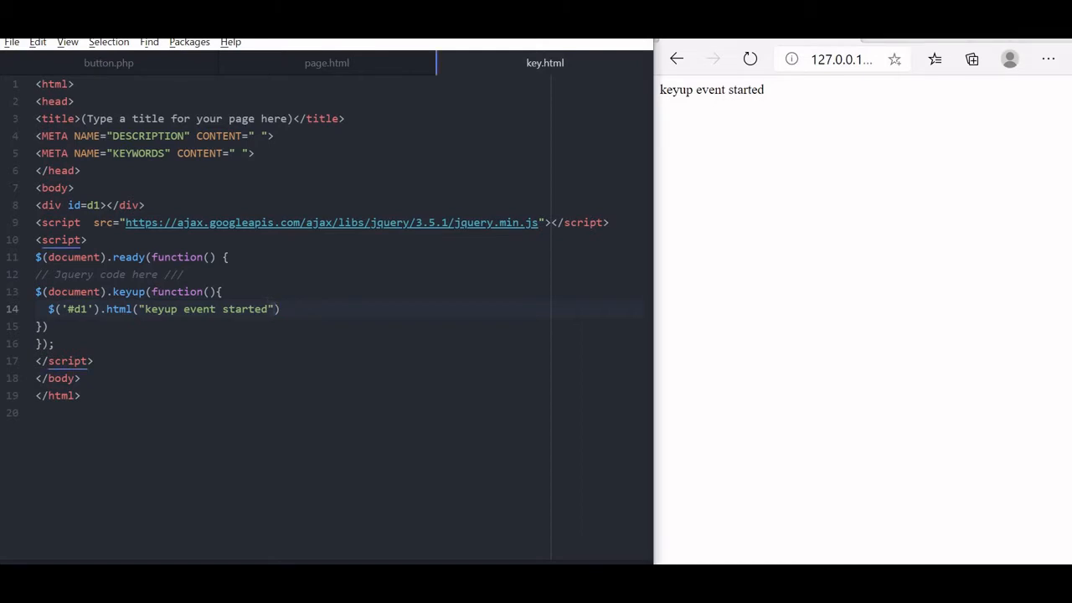
Append ': ' + event.which to the keyup message so the page reads the key code 75
text(+event.which)
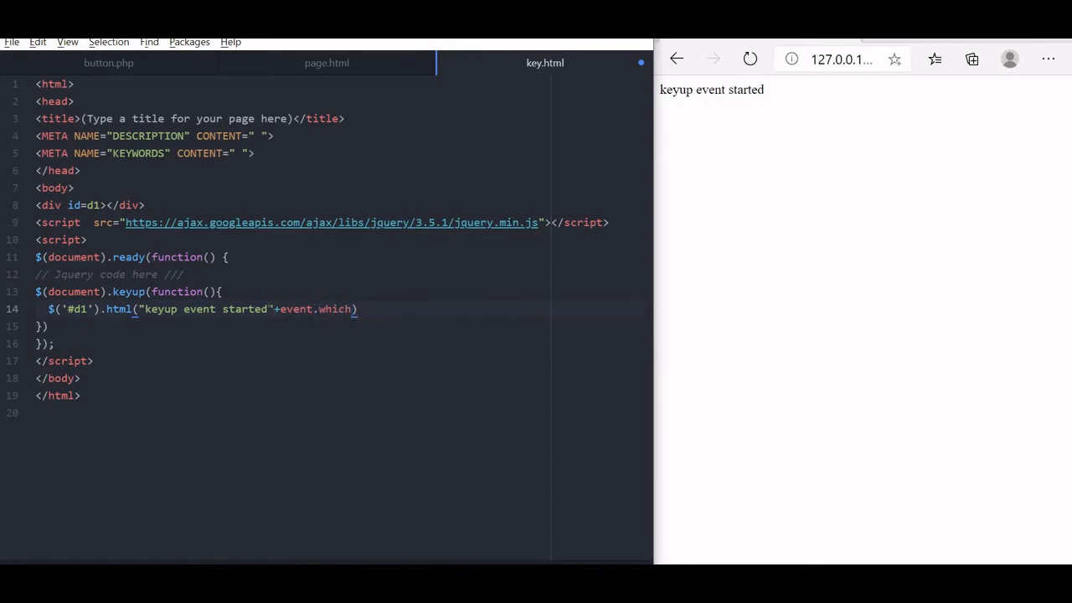
text(:)
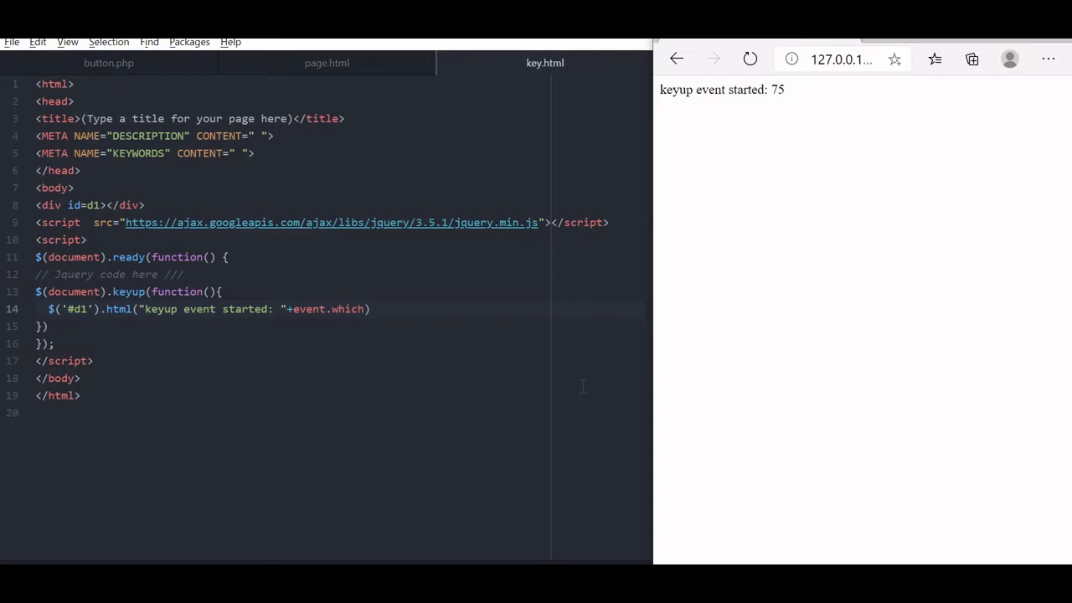
Switch the handler and message to keydown, reload, and show "keydown event started: 87"
key(Escape)
text(down)
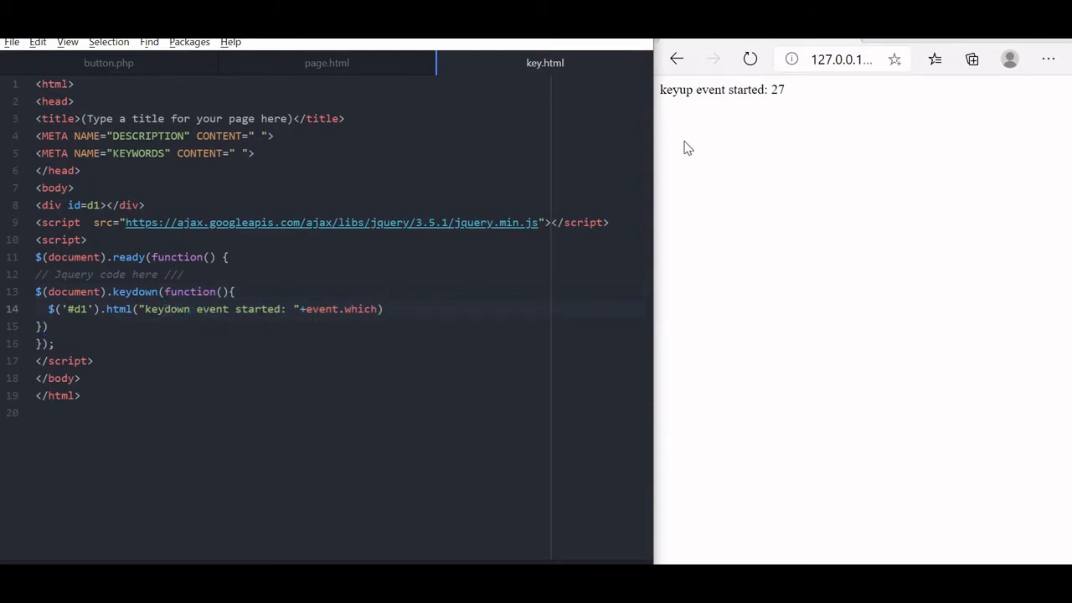
click(751, 59)
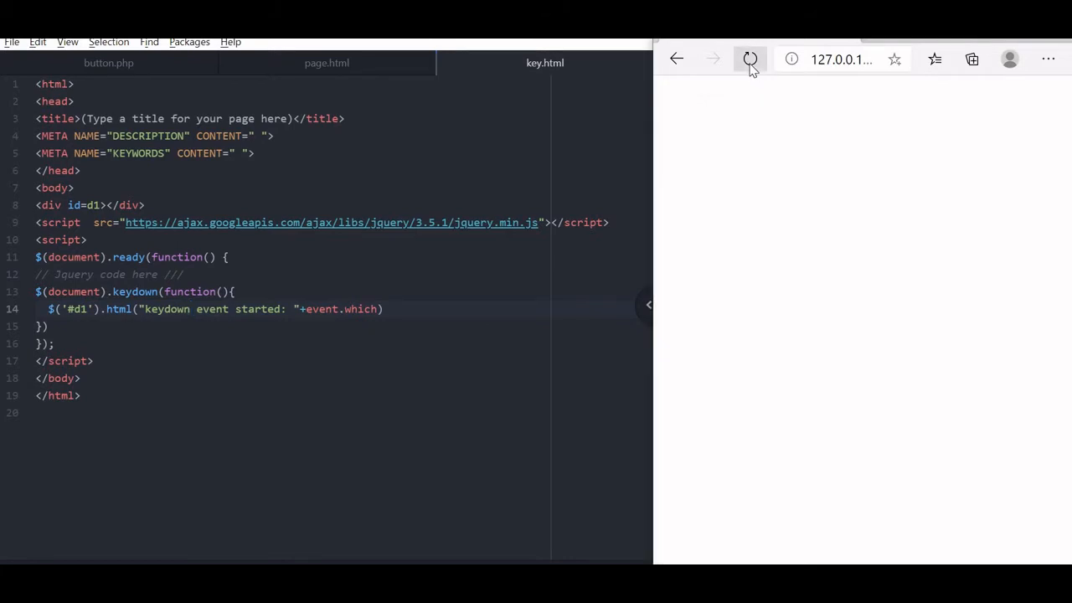
click(751, 59)
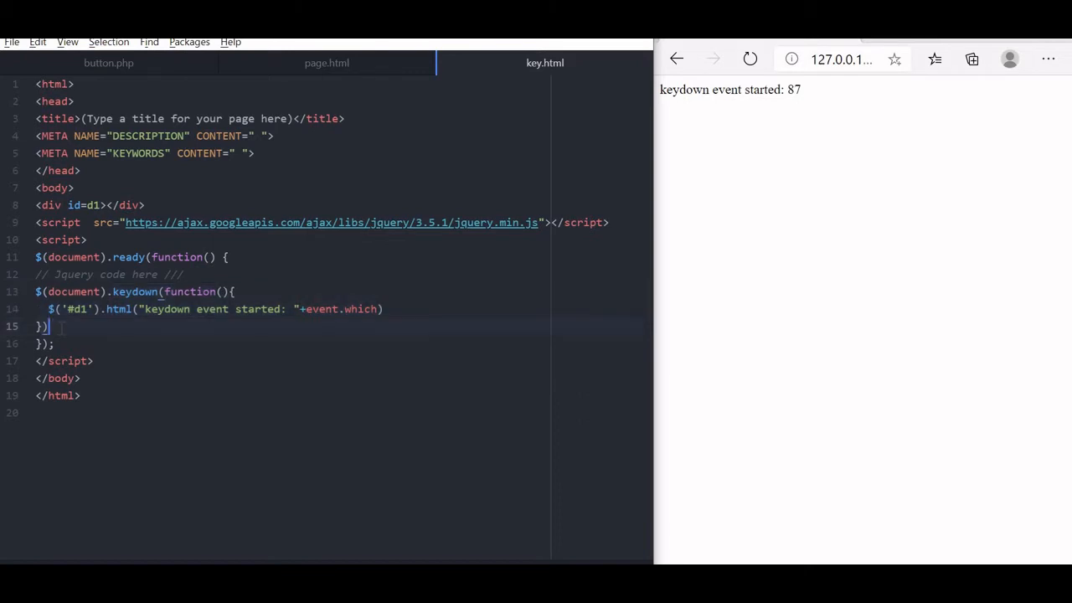
Below a //// separator, add a keyup handler writing its key code into #d2
text(////)
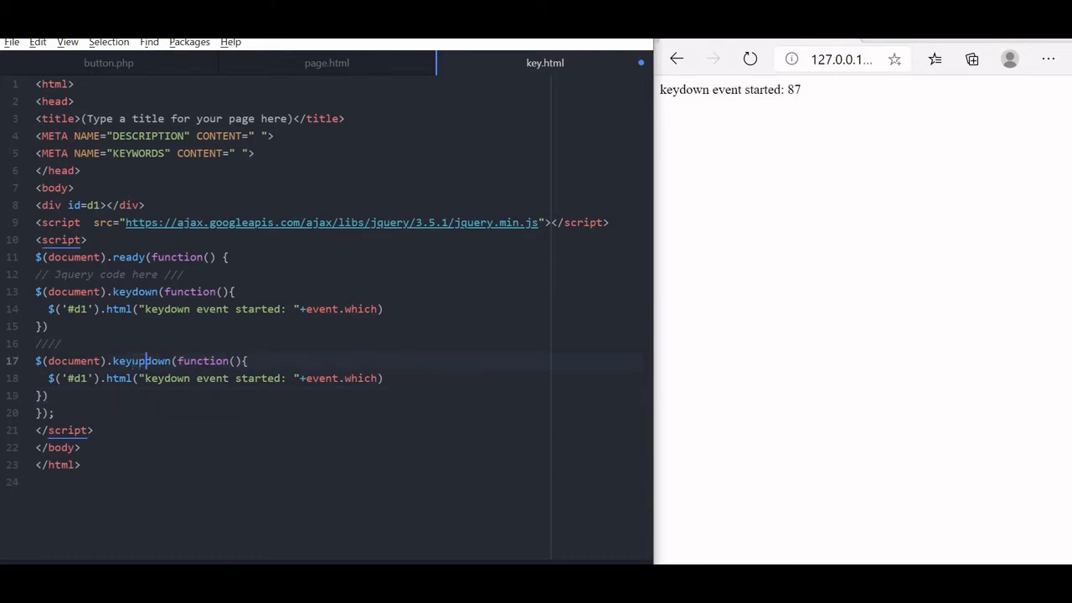
key(BackSpace)
text(up)
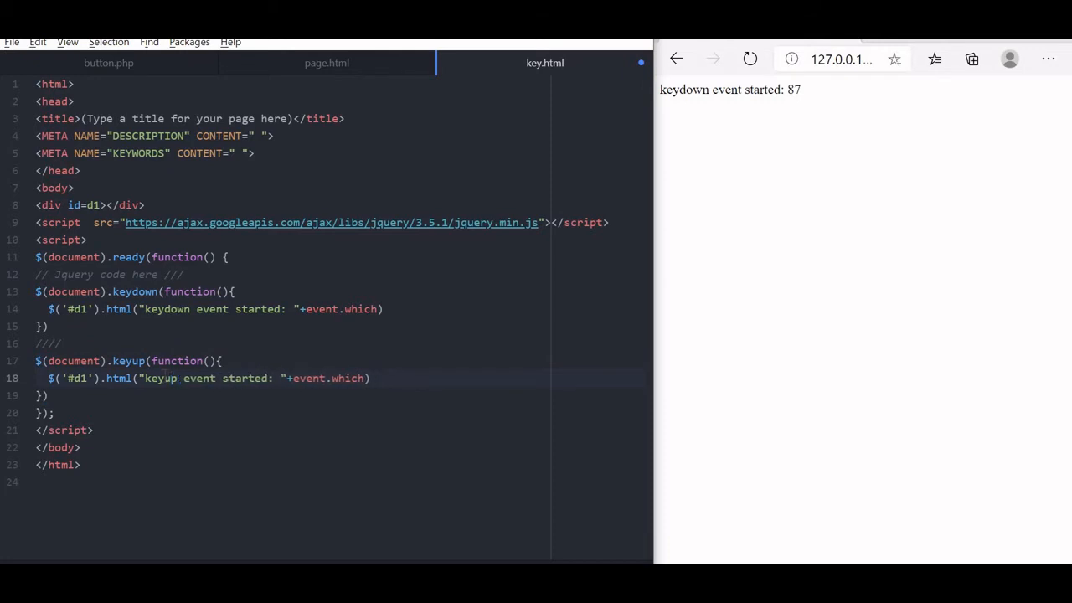
text(2)
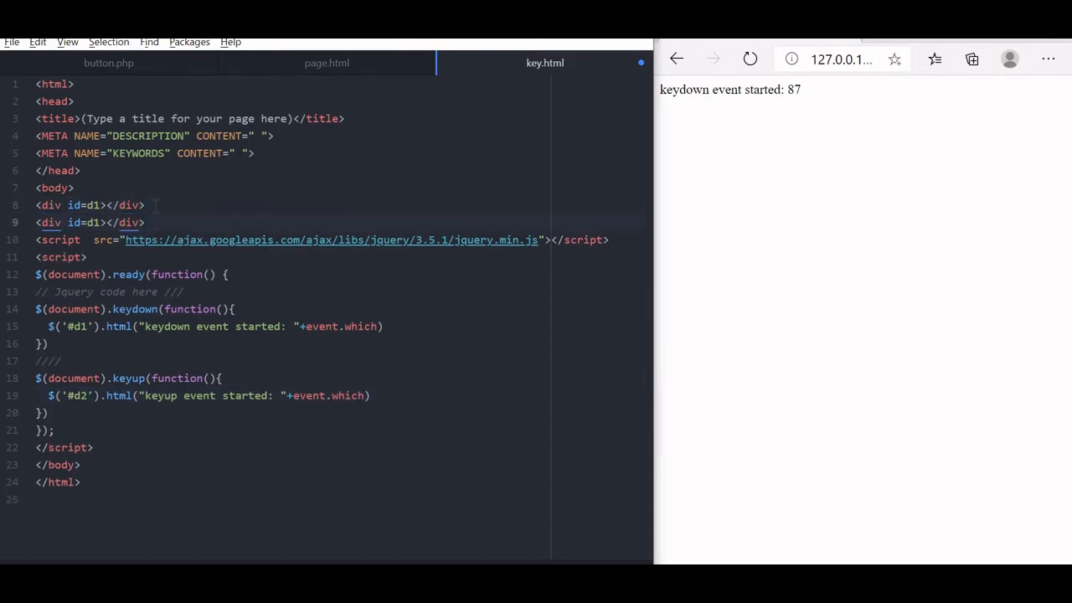
Add <br> after the d1 div, give the duplicate div id d2, and save
text(<br>)
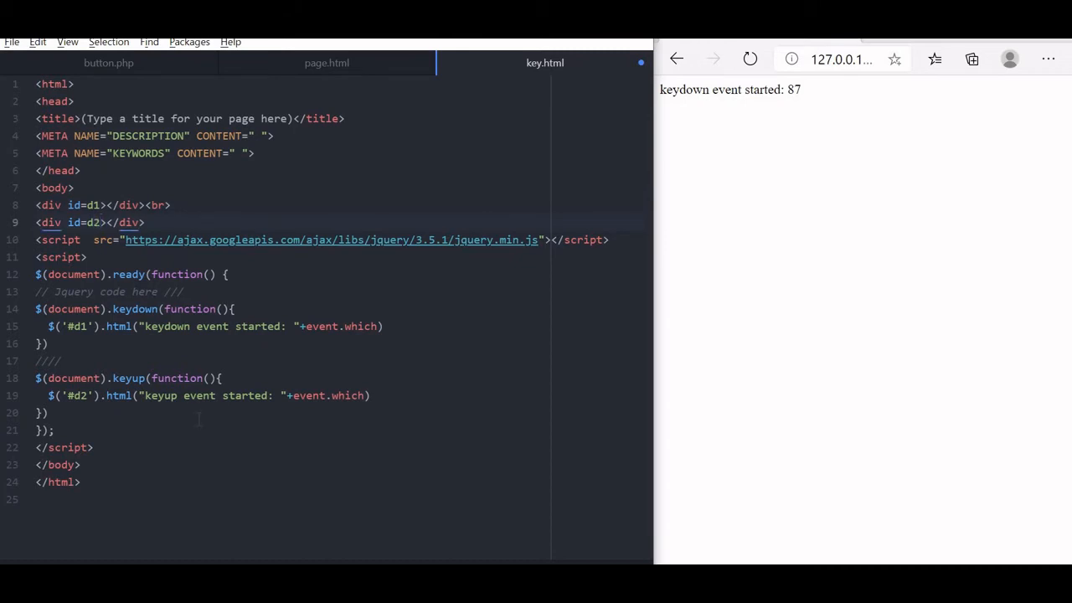
click(100, 221)
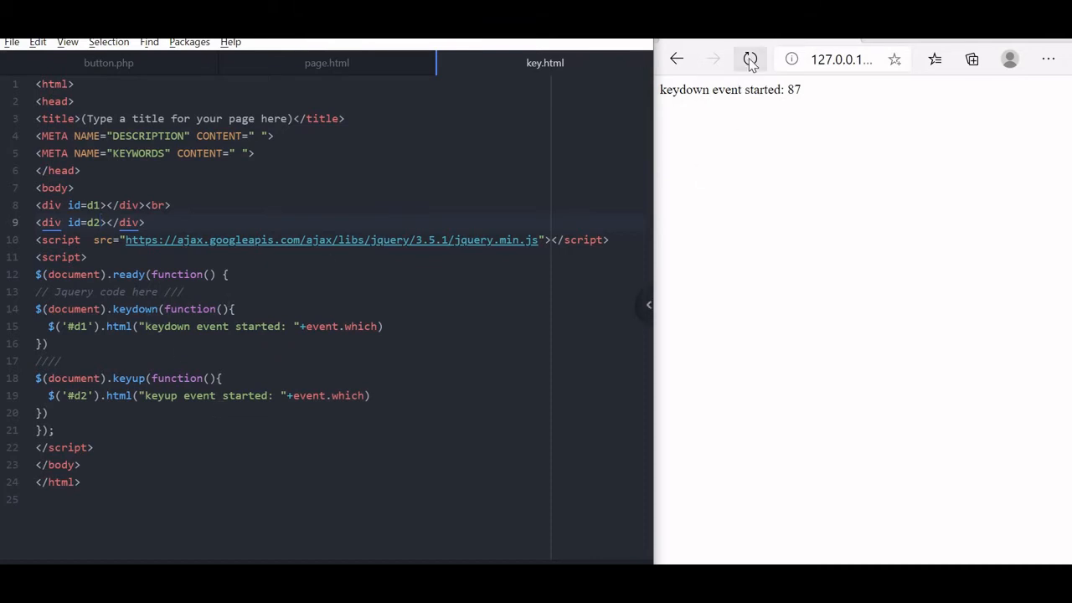
Reload and press E, then Escape, showing keydown and keyup codes 27 on separate lines
click(750, 58)
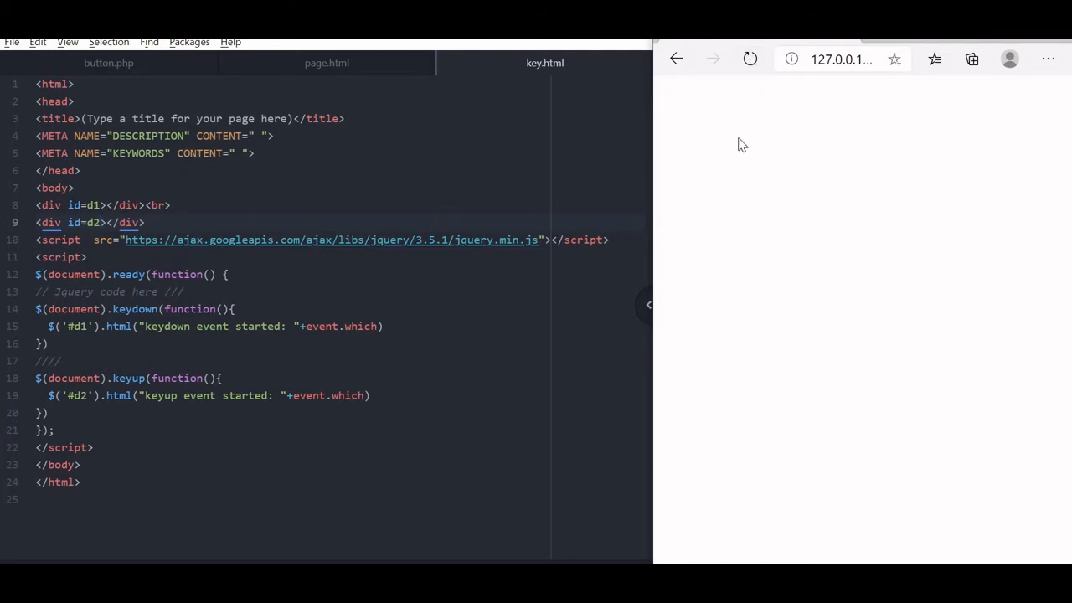
key(e)
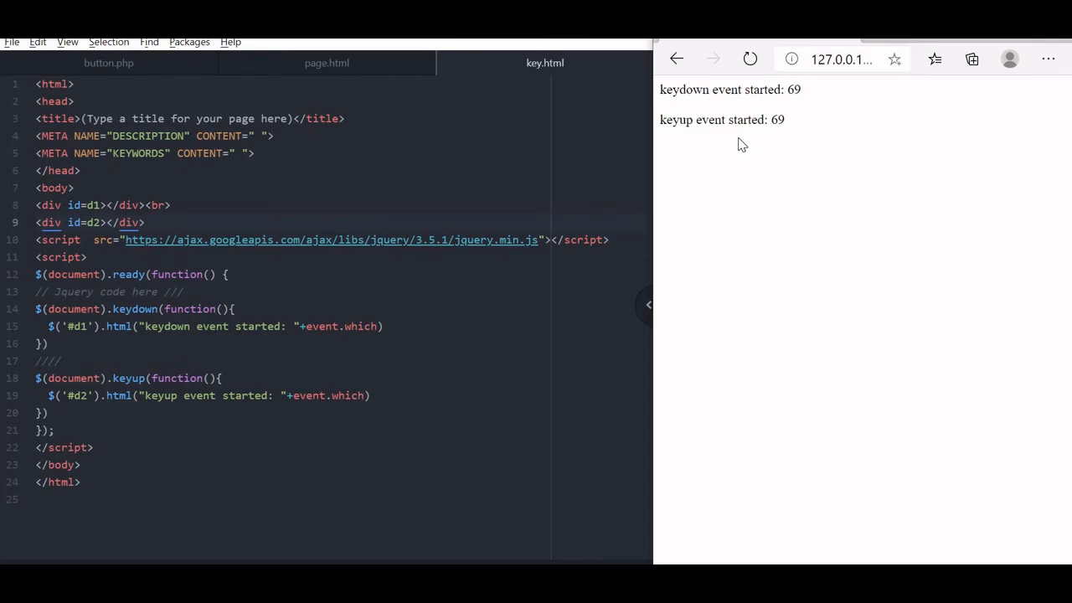
mouse_move(751, 59)
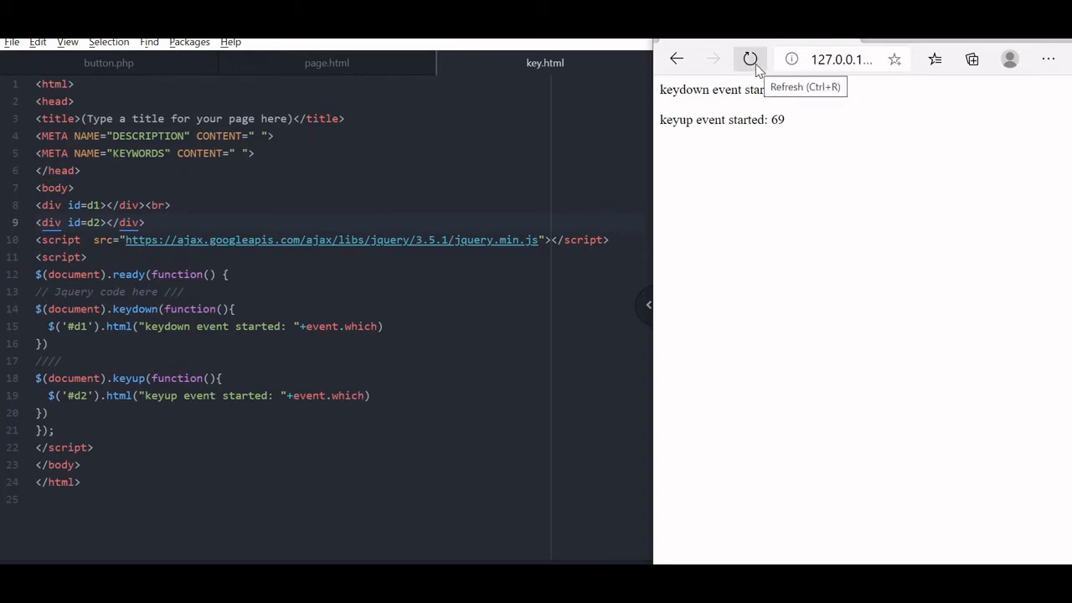
click(749, 59)
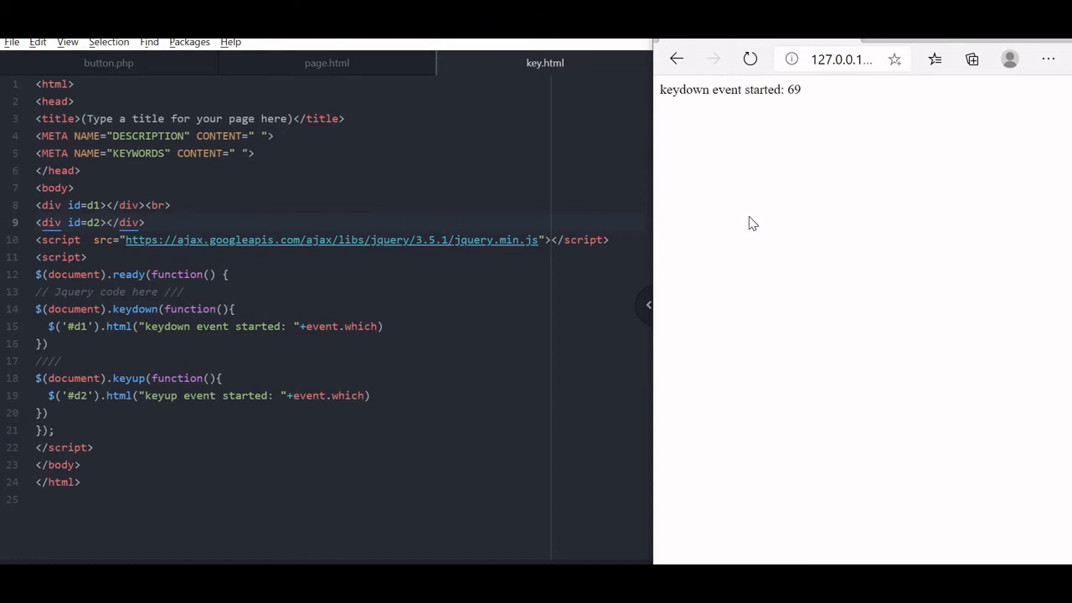
key(e)
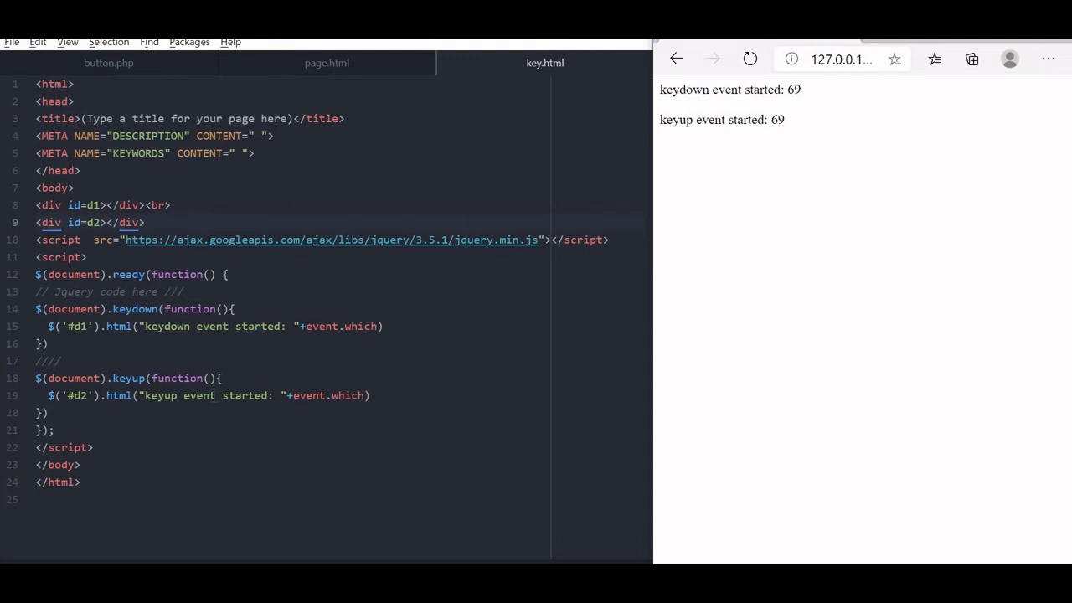
key(escape)
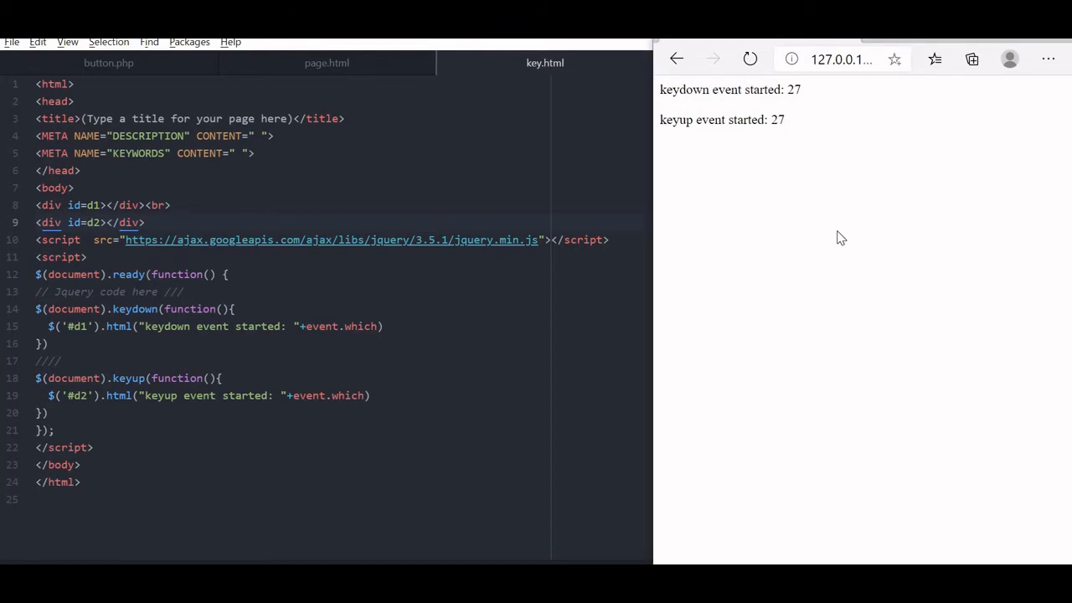
Press Shift, Down and F to show differing codes, keydown 70 with keyup 40
key(shift)
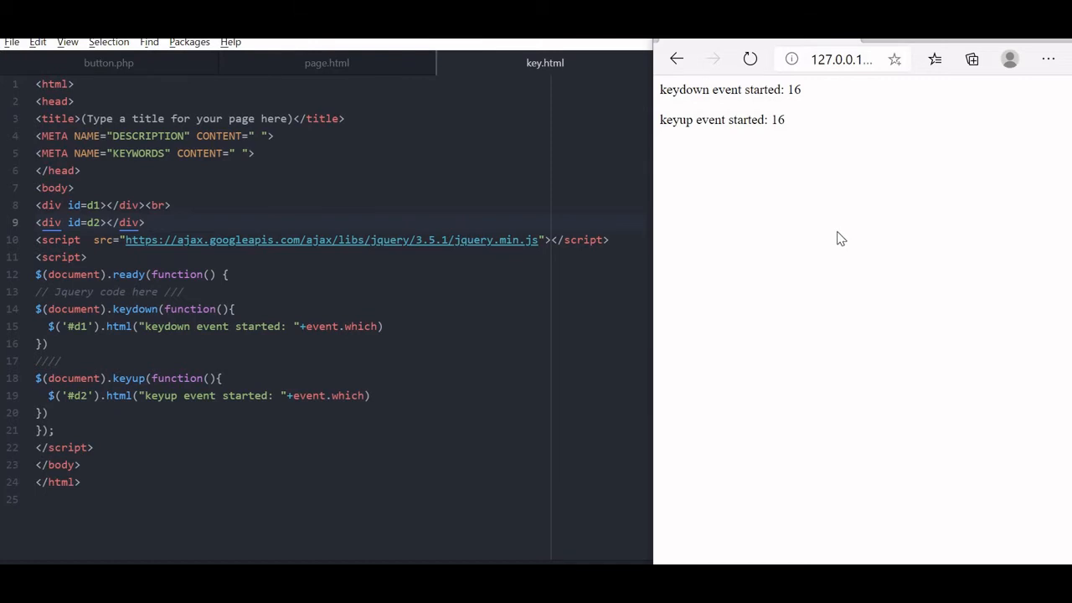
key(down)
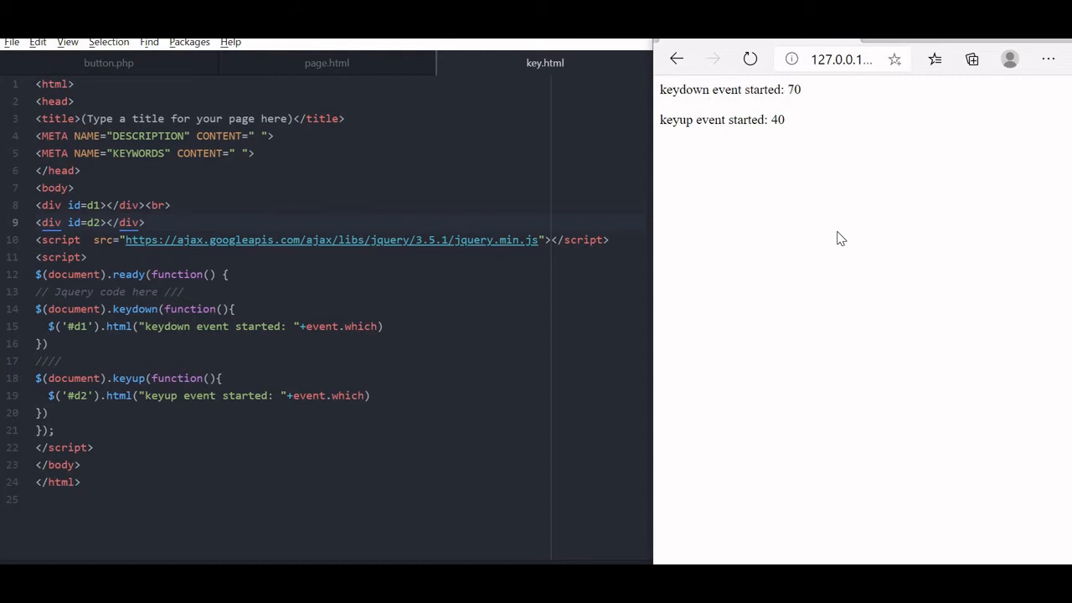
key(f)
text(press)
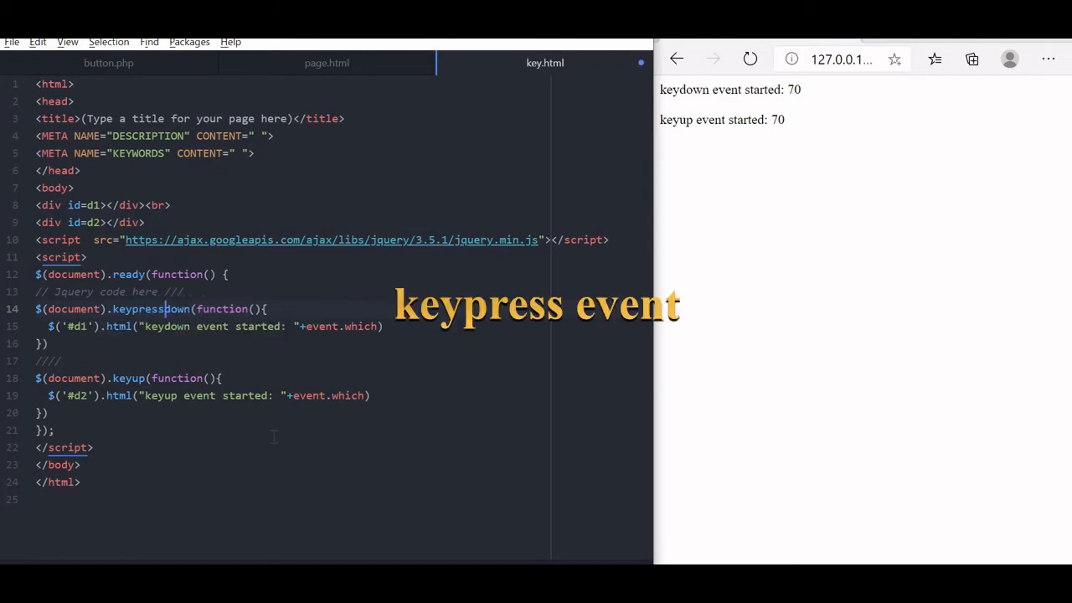
Make the first handler a keypress handler writing "keypress event started: " into #d1
key(Backspace)
text(press)
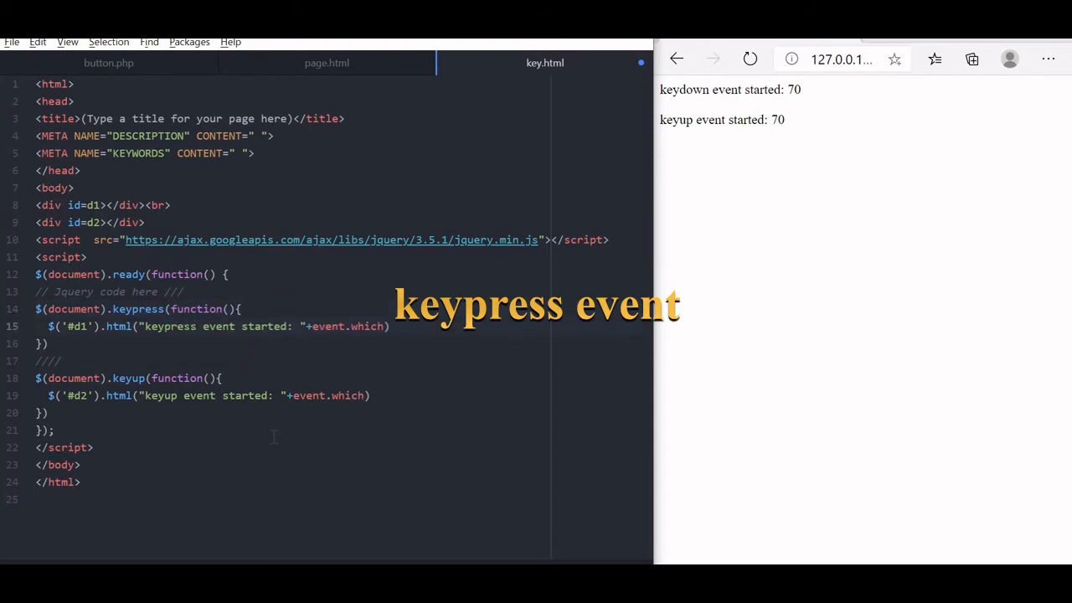
click(195, 325)
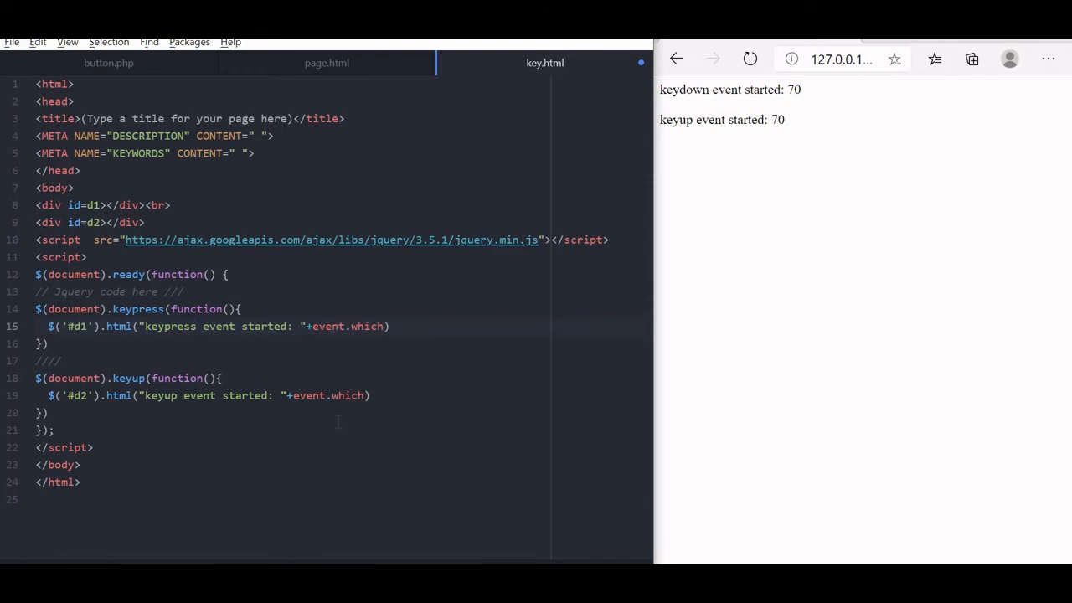
click(196, 325)
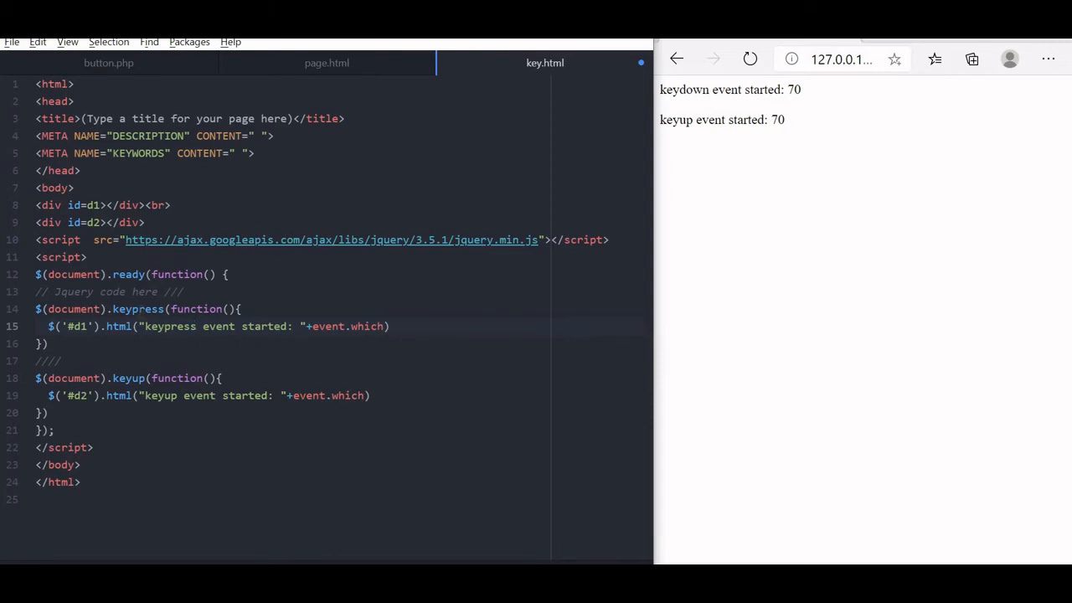
Reload key.html in Edge and test a key so it reports keypress and keyup code 68
click(196, 325)
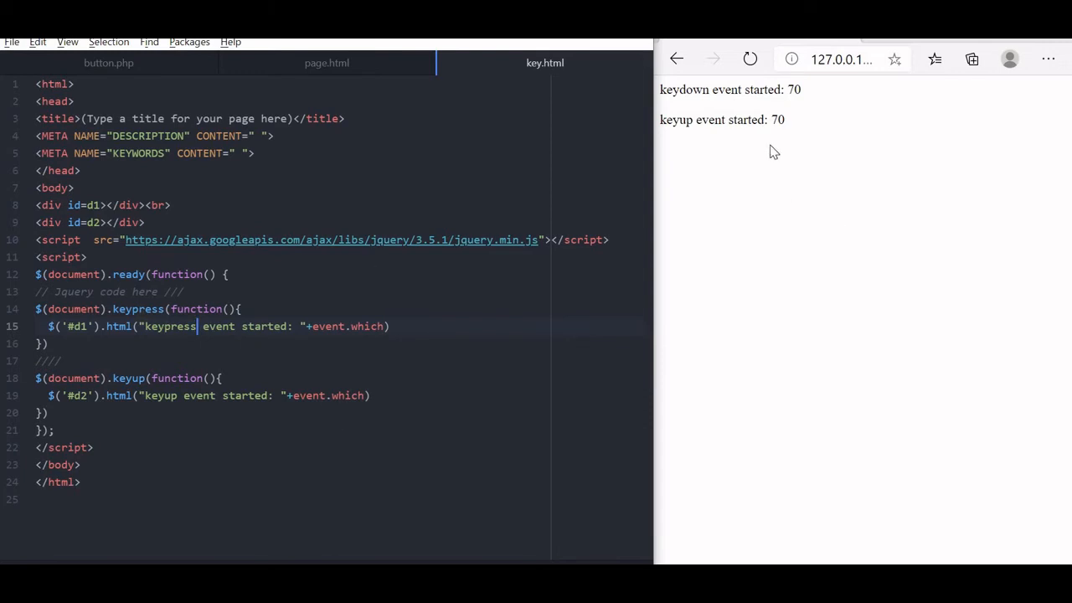
click(750, 58)
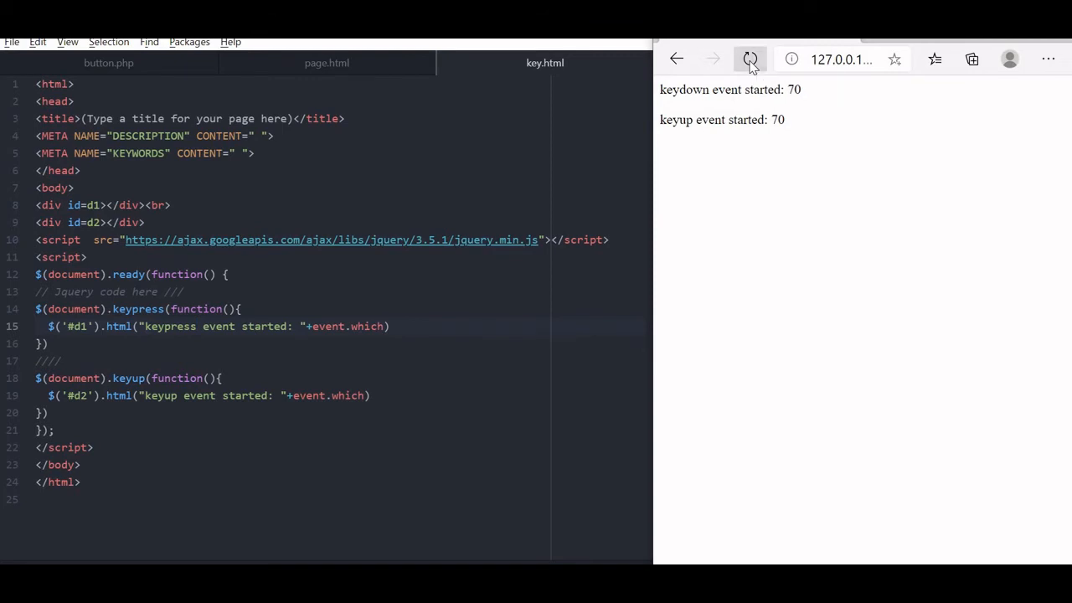
click(751, 59)
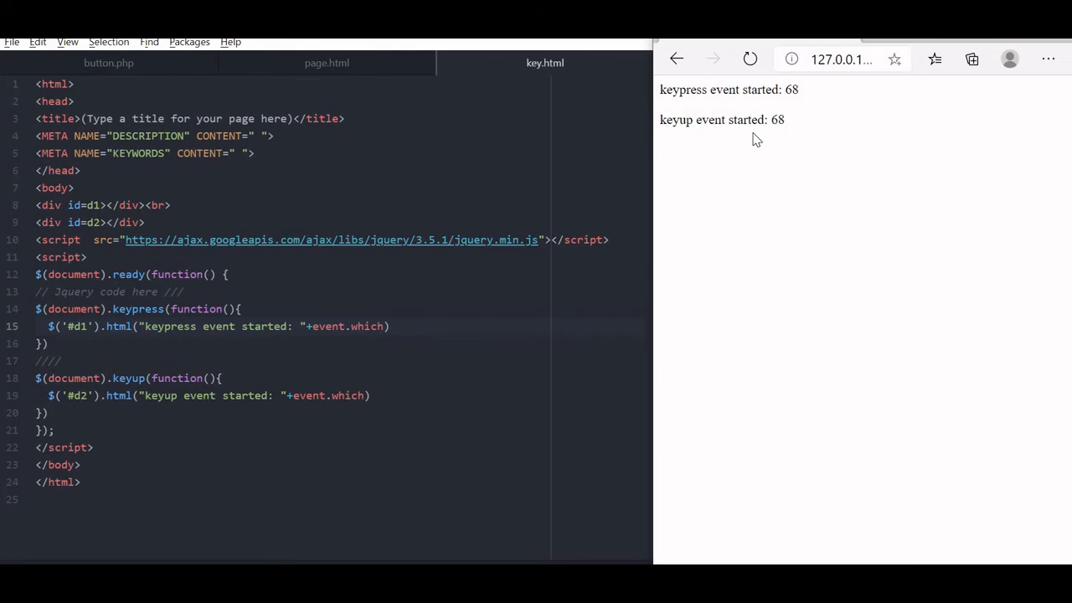
mouse_move(764, 206)
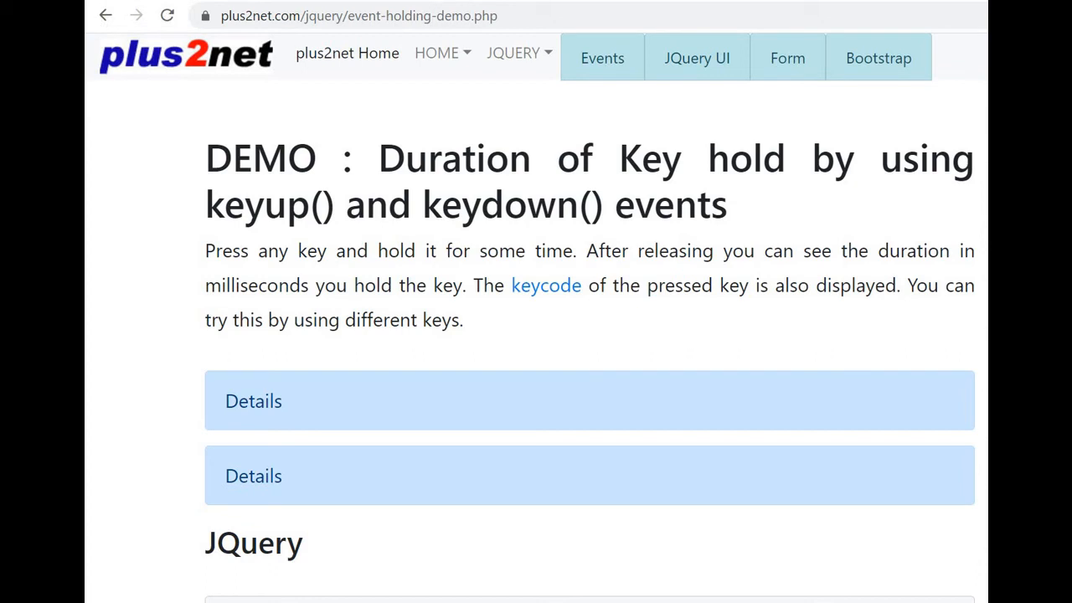
mouse_move(121, 114)
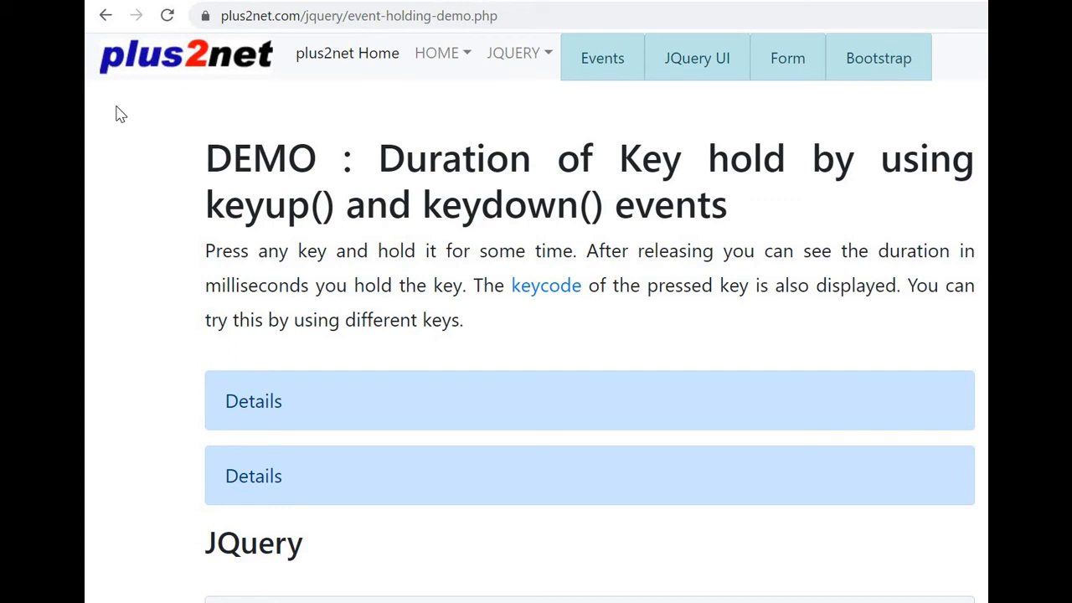
mouse_move(124, 134)
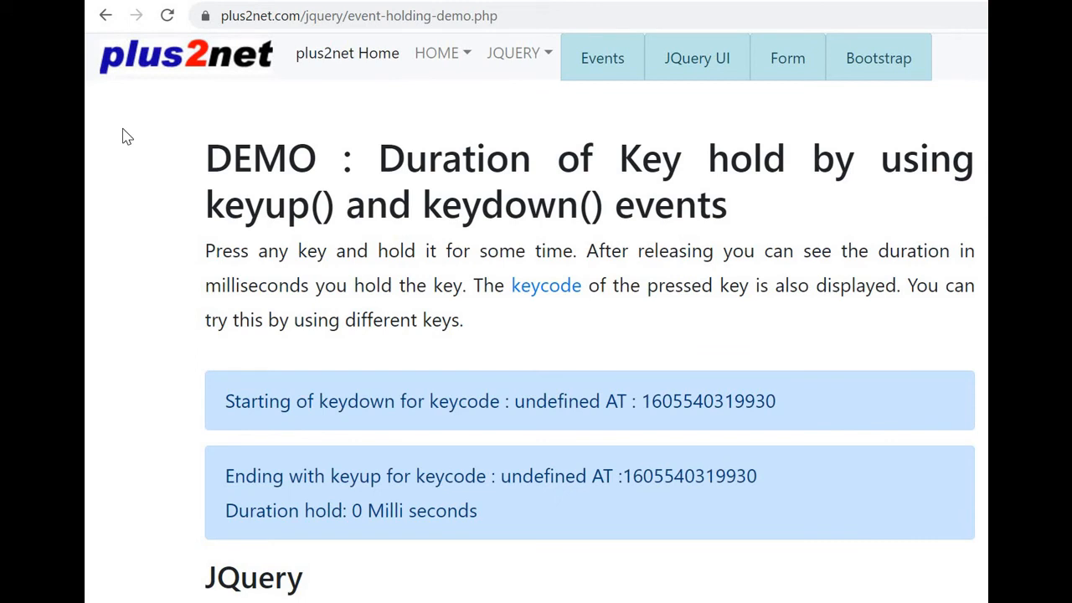
Hold and release U, then P, so the demo reports keycode 80 held for 4619 milliseconds
key(u)
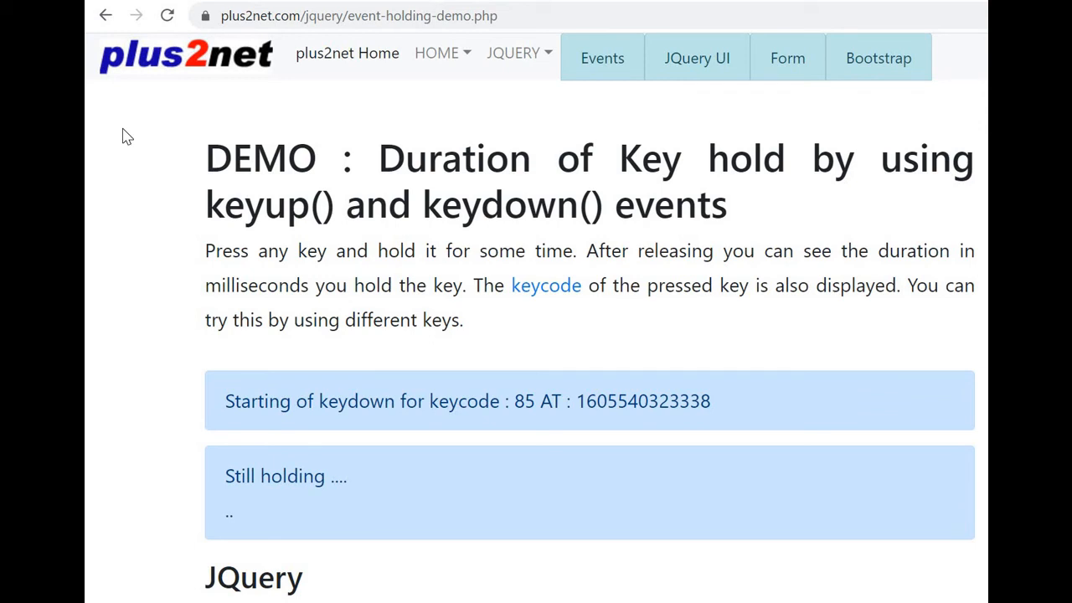
key(u)
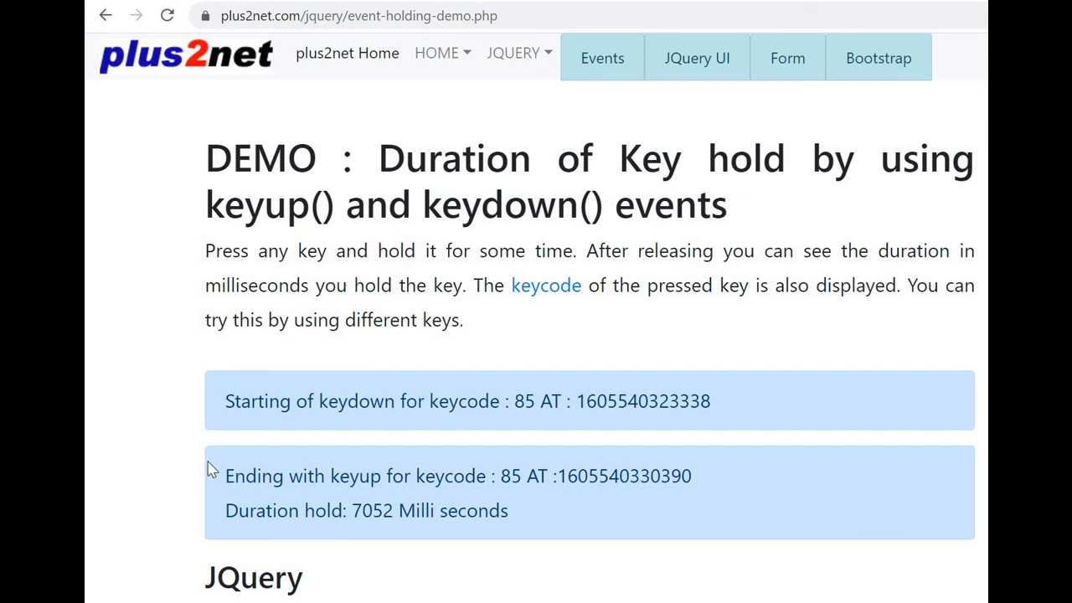
mouse_move(116, 428)
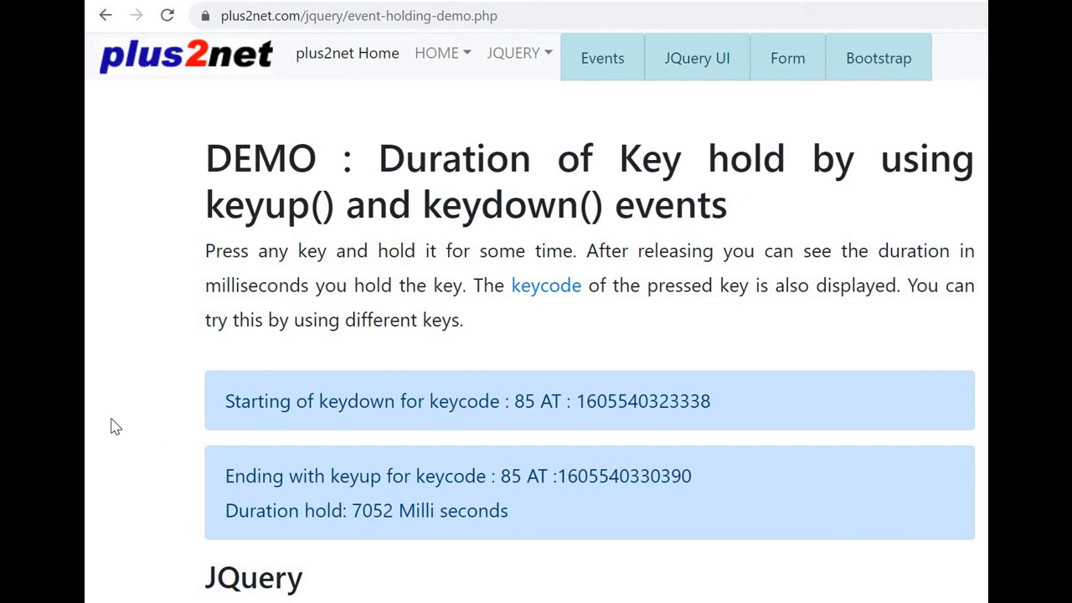
key(p)
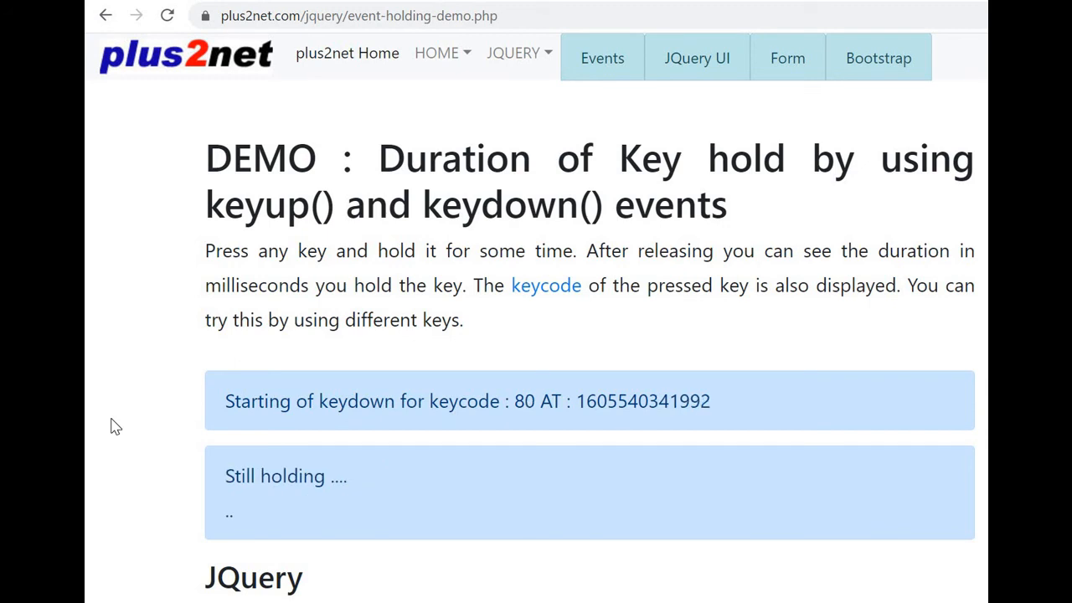
key(p)
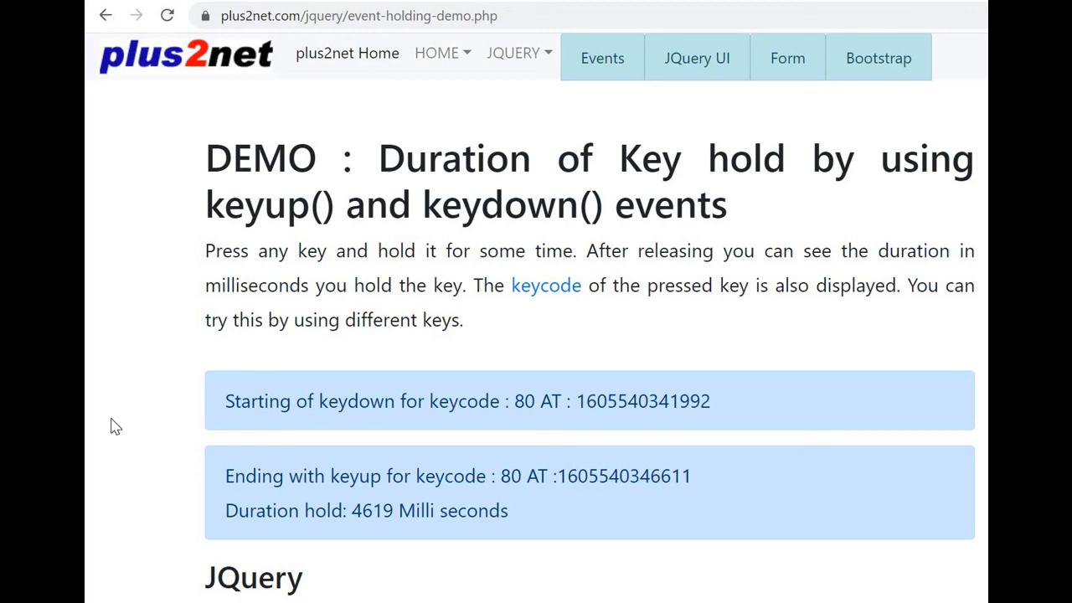
Scroll down the demo page to its jQuery keydown/keyup timing script
scroll(down, 3)
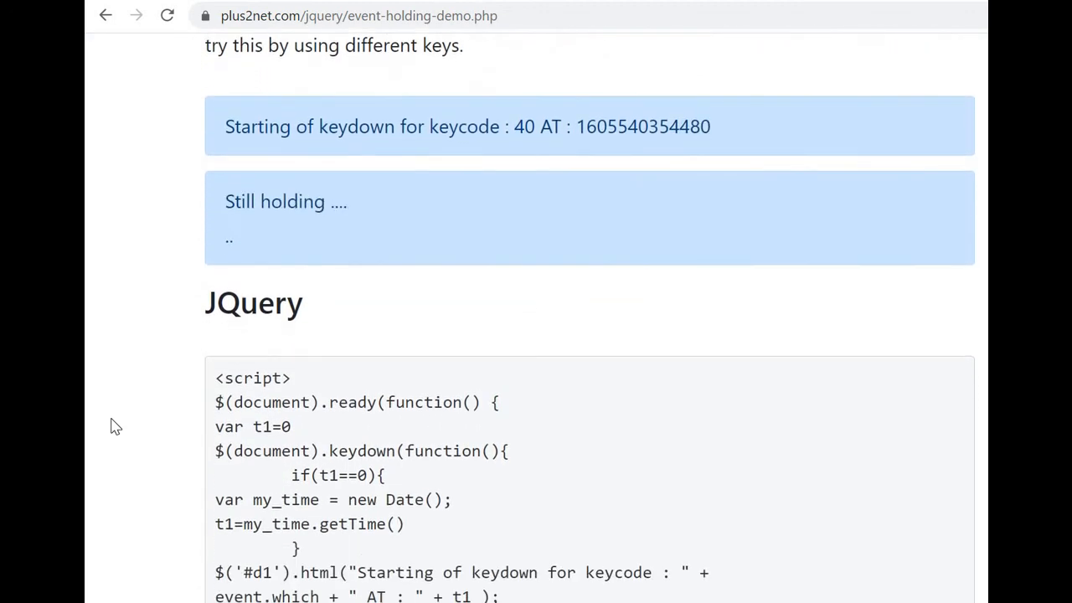
scroll(down, 3)
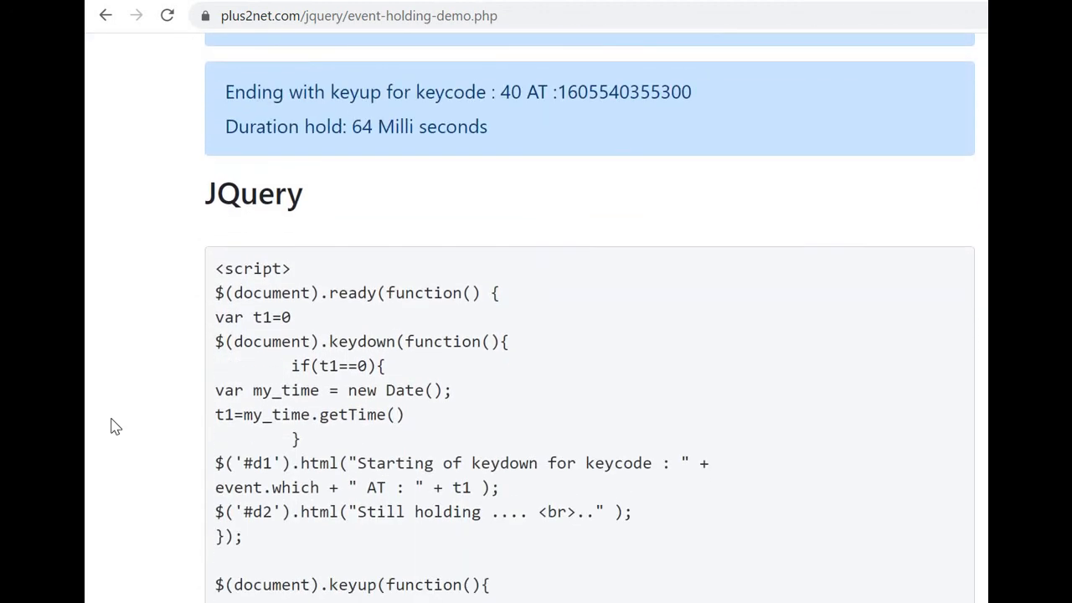
scroll(down, 3)
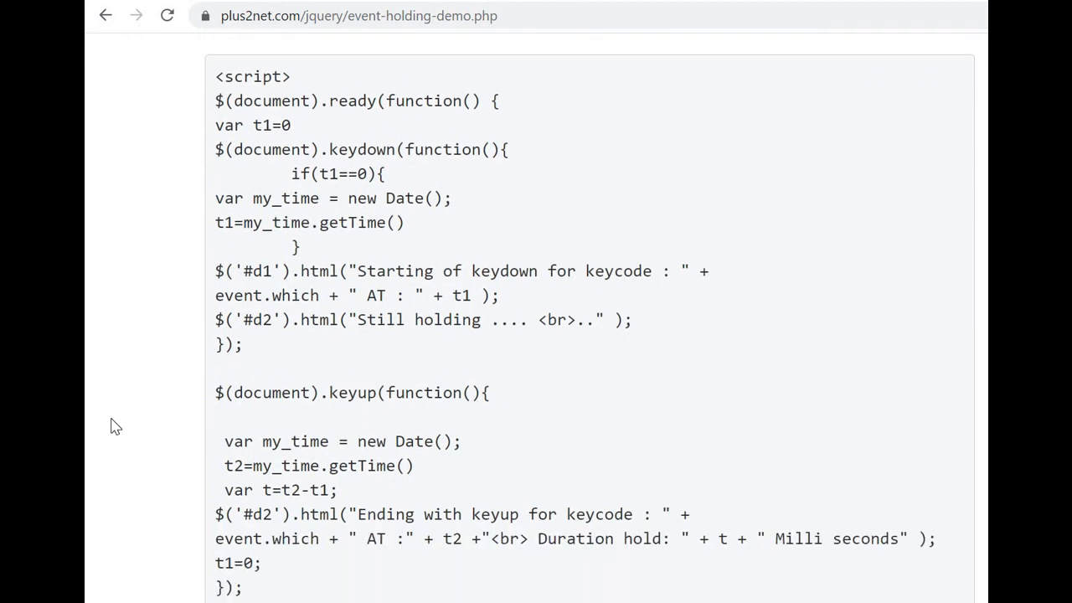
scroll(down, 3)
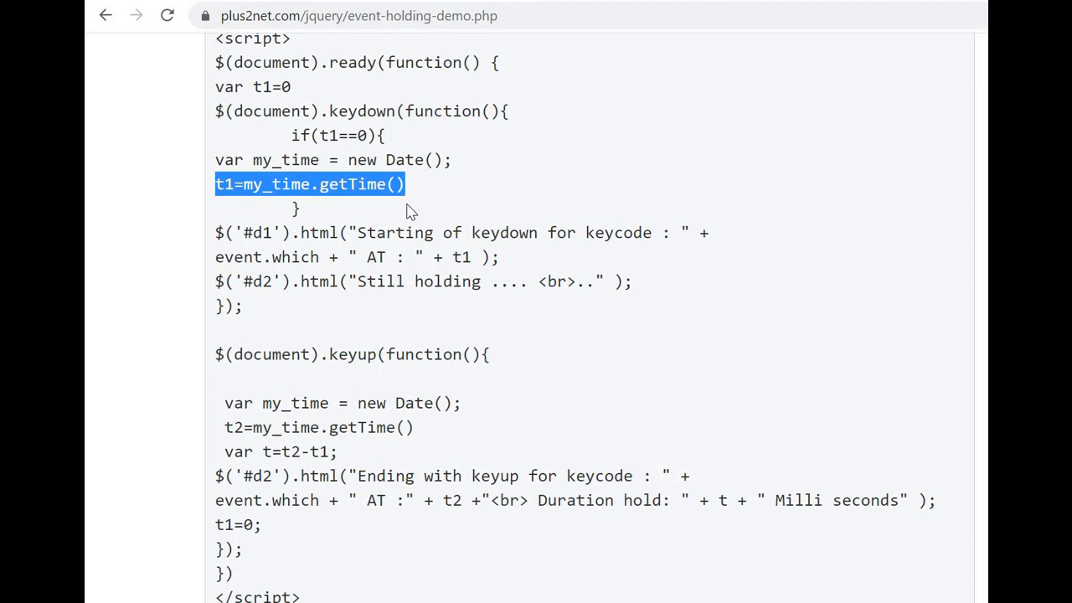
mouse_move(389, 227)
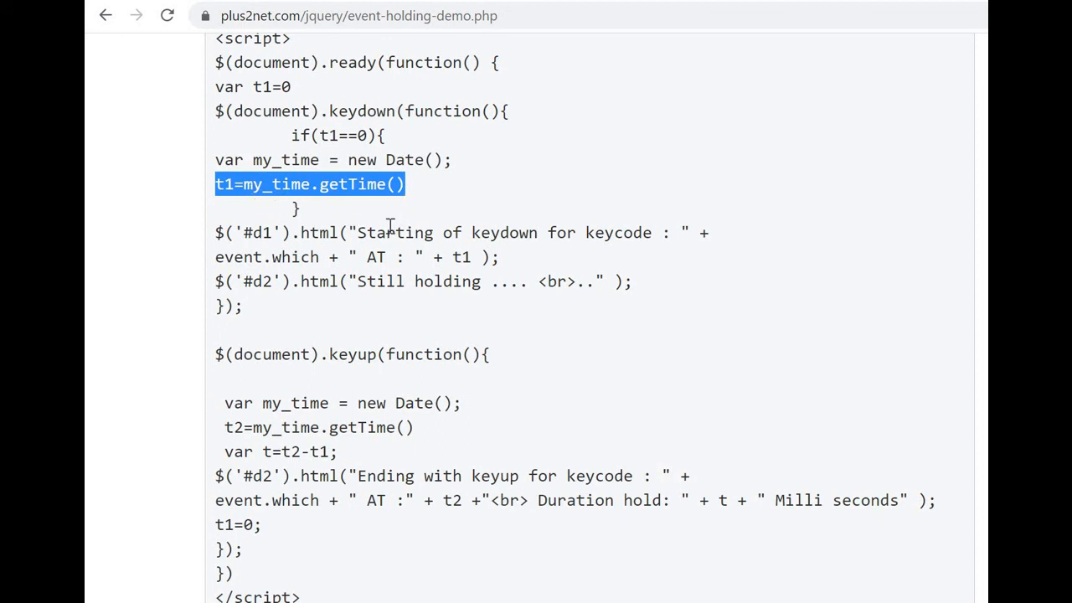
mouse_move(402, 255)
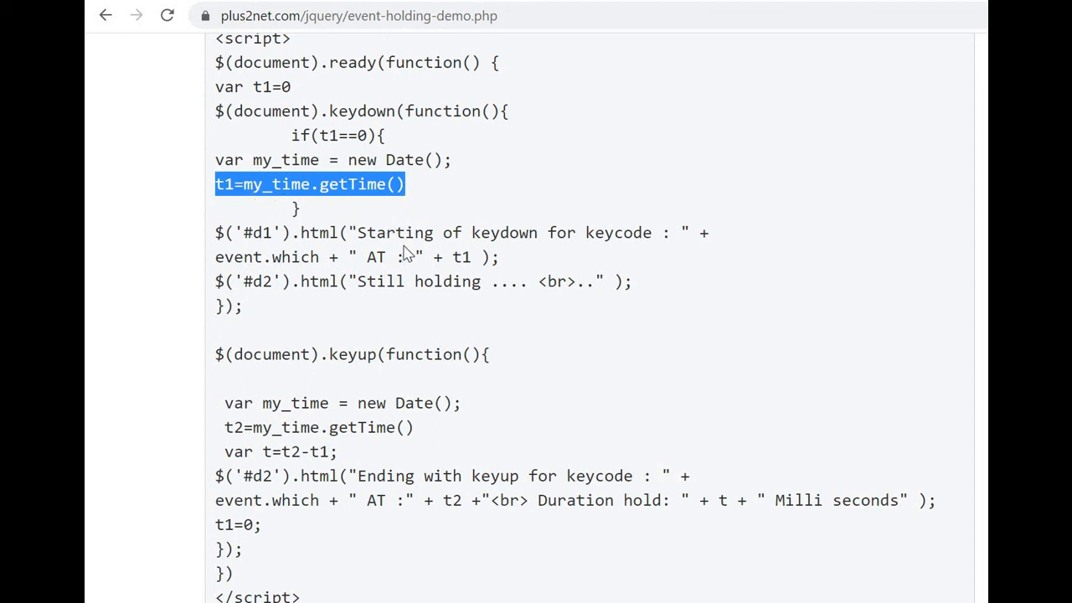
mouse_move(268, 452)
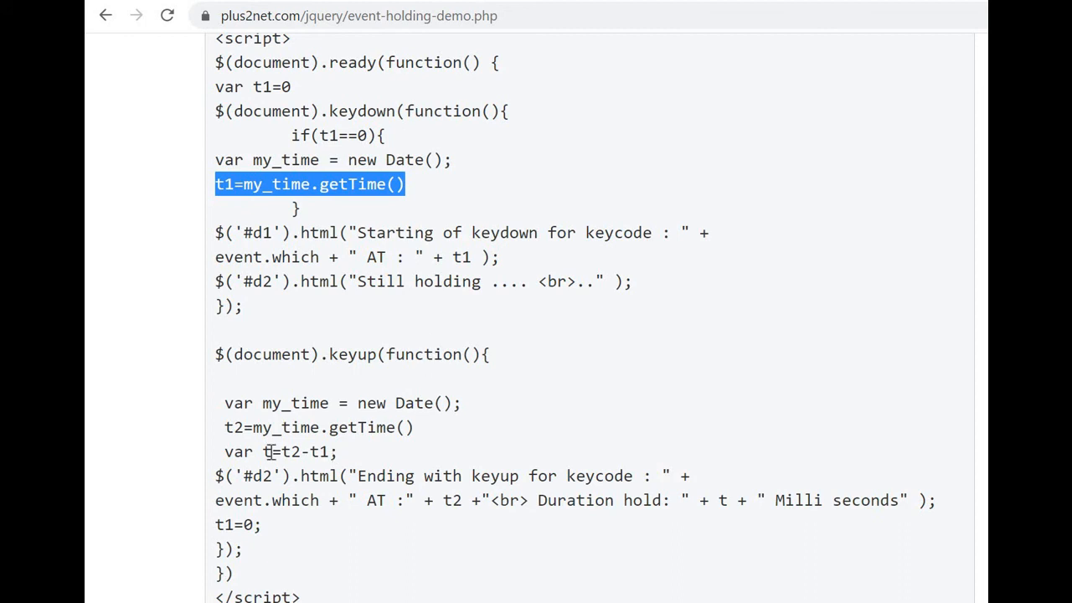